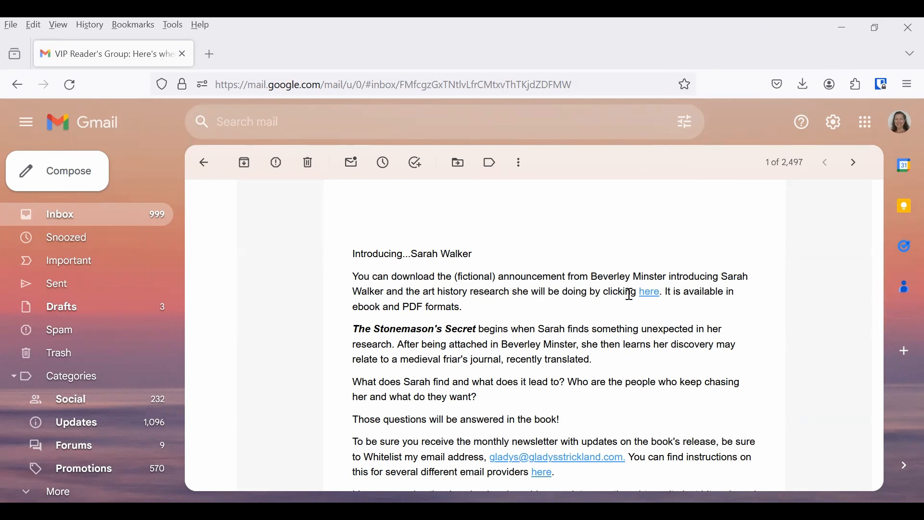
mouse_move(648, 292)
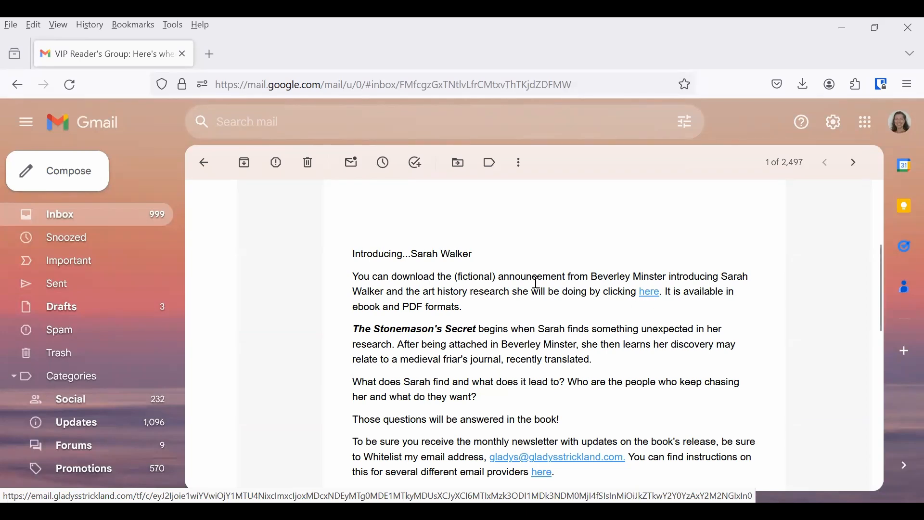
mouse_move(648, 291)
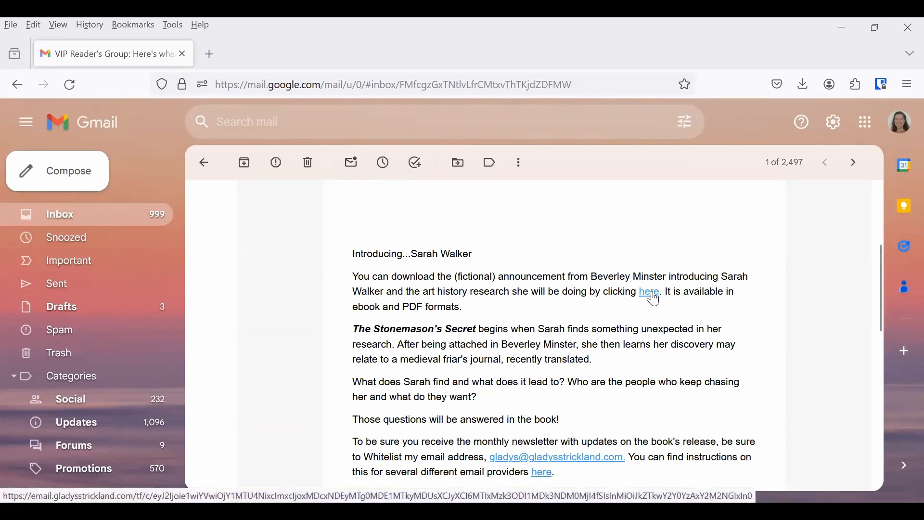
- Open the Beverley Minster download page, start reading in the browser, then return to the download tab
click(648, 291)
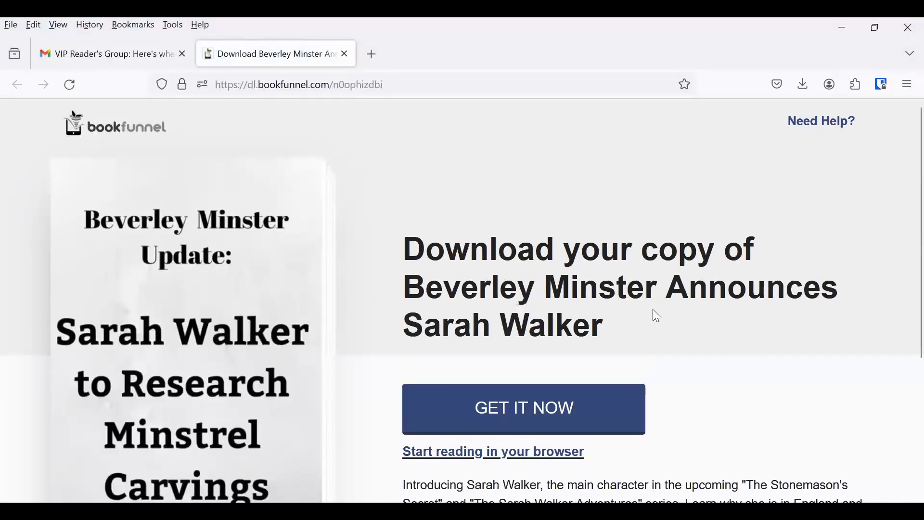
mouse_move(783, 339)
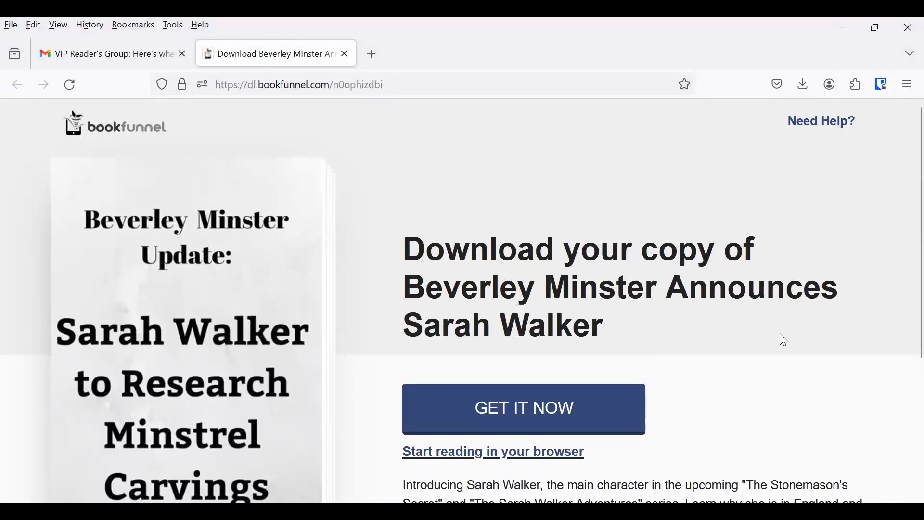
scroll(down, 3)
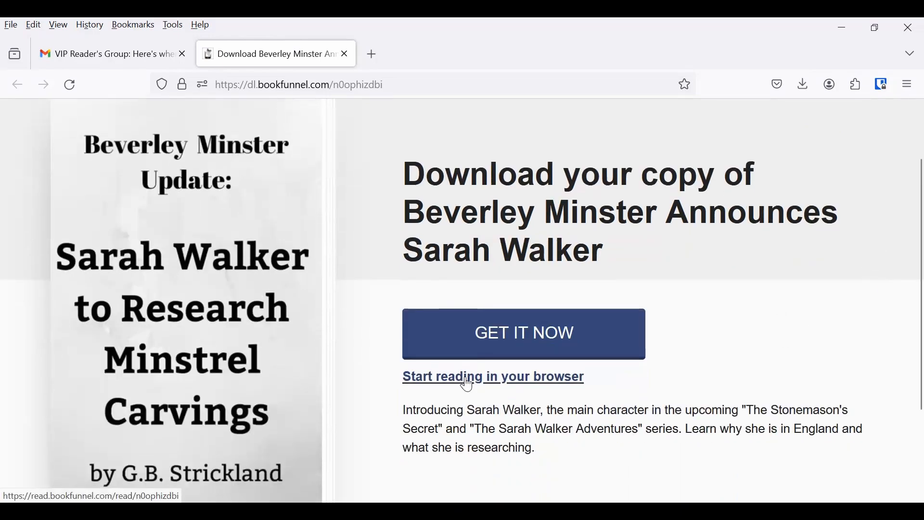
click(491, 376)
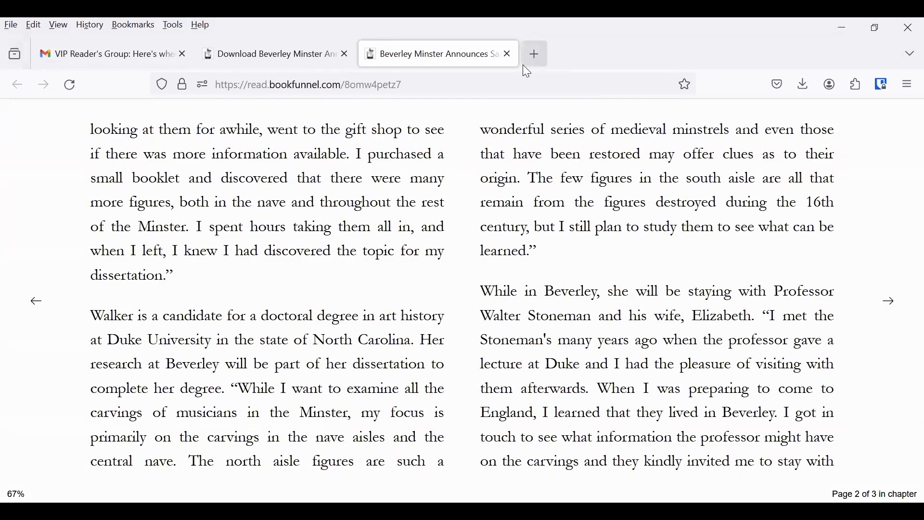
click(273, 53)
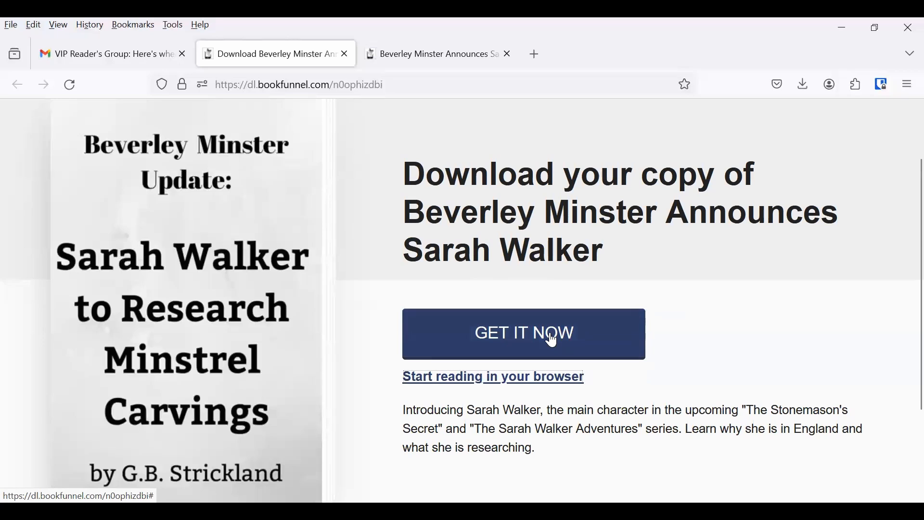
mouse_move(580, 339)
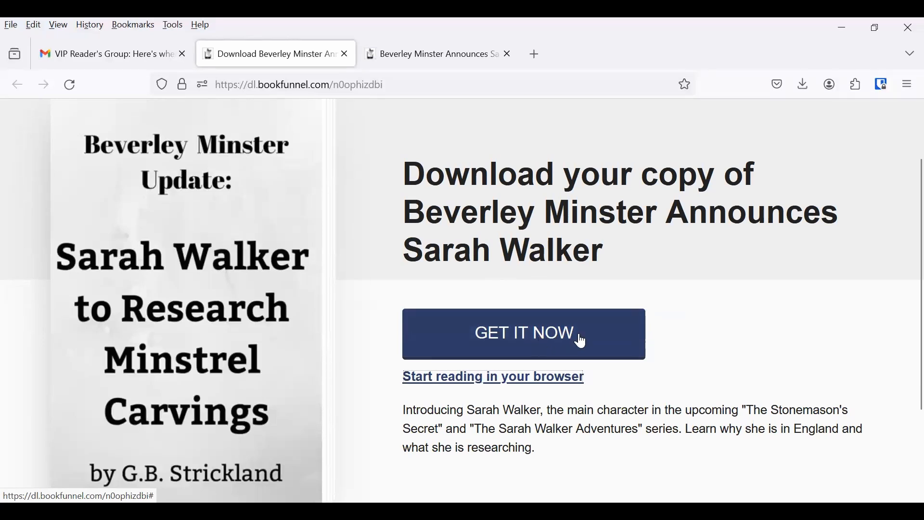
mouse_move(557, 341)
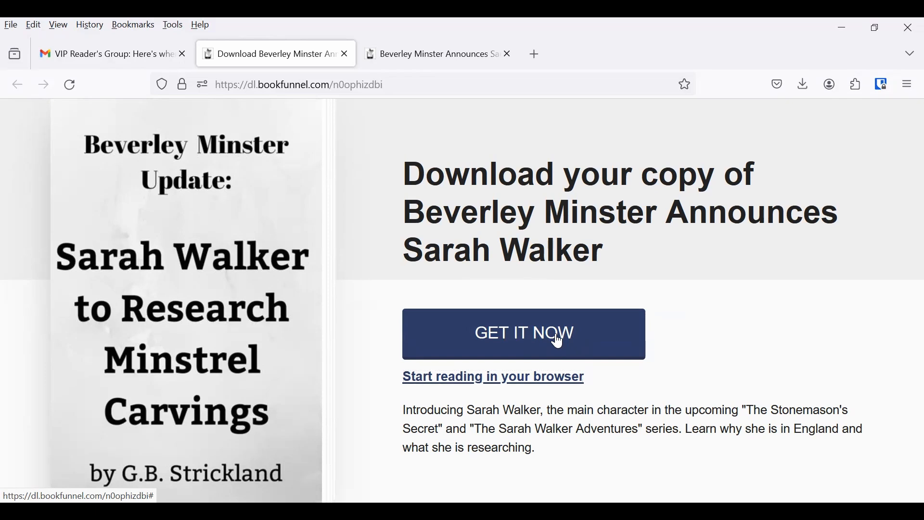
- Use GET IT NOW to list the BookFunnel, Kindle, Kobo, NOOK, Play Books and browser readers
click(523, 333)
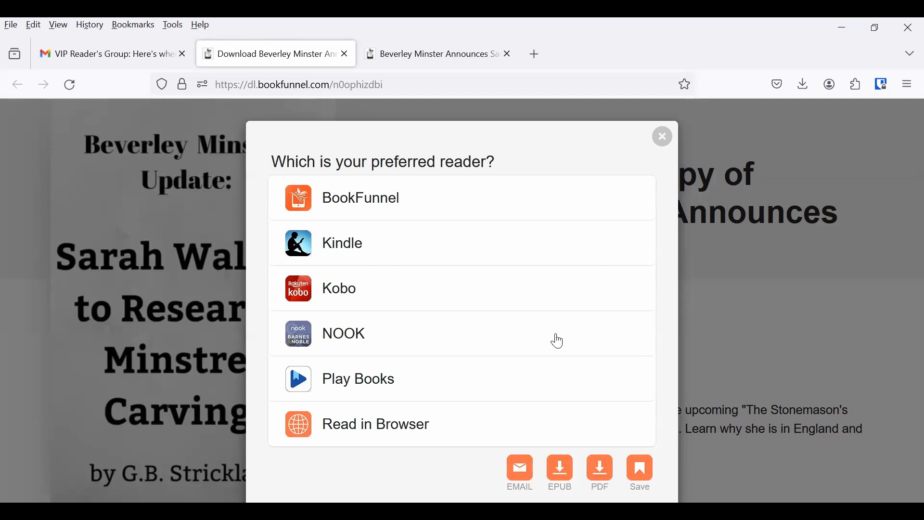
mouse_move(552, 337)
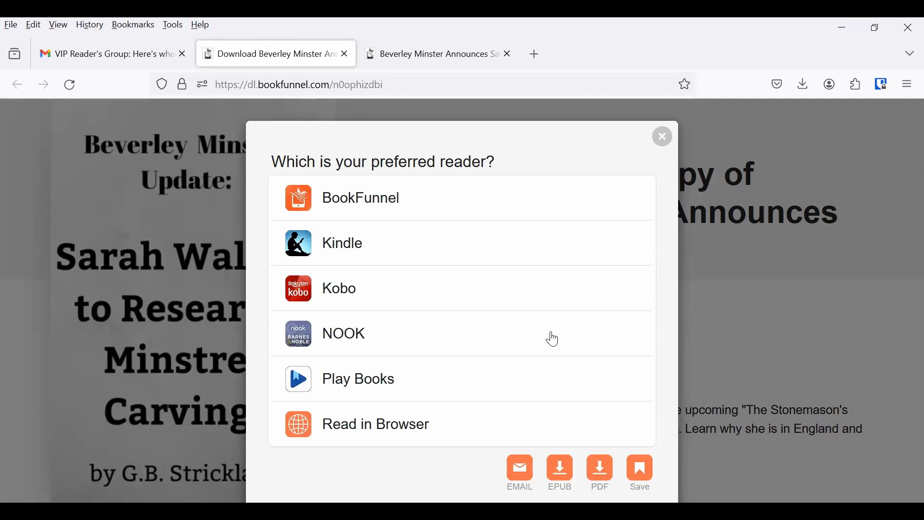
mouse_move(381, 204)
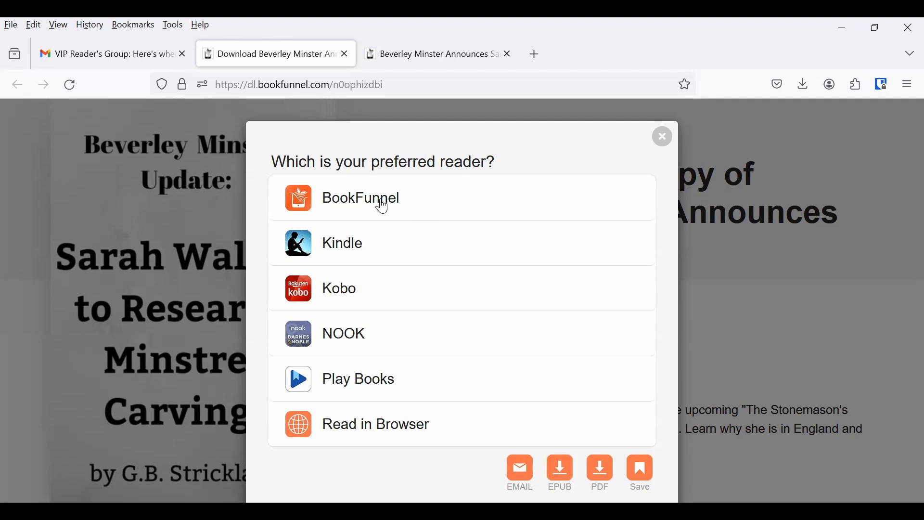
mouse_move(336, 247)
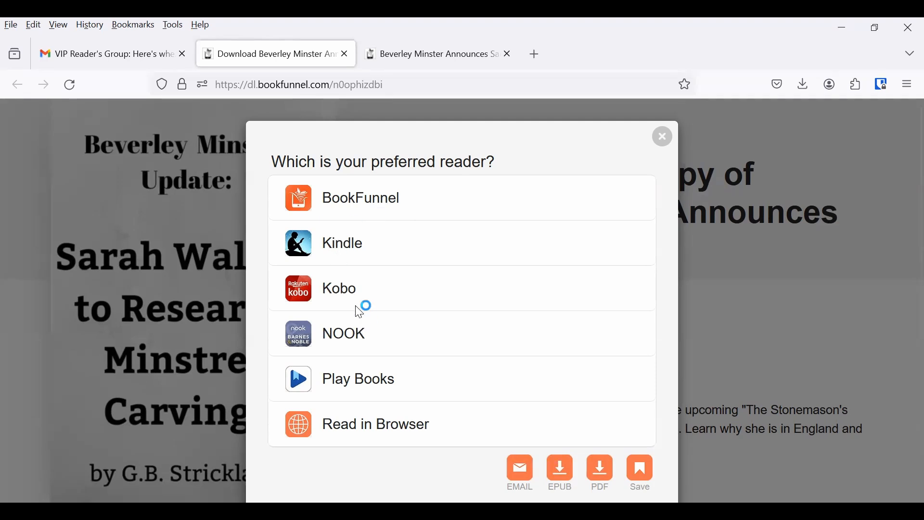
mouse_move(355, 341)
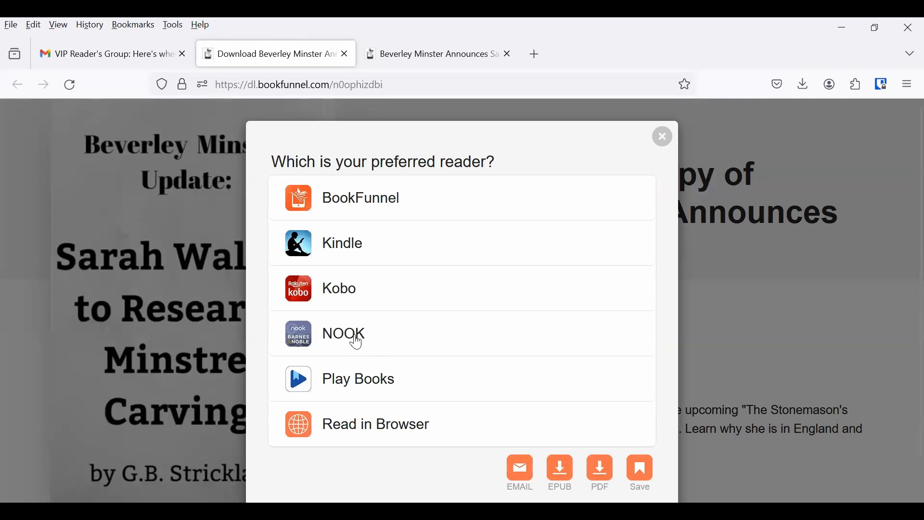
mouse_move(364, 383)
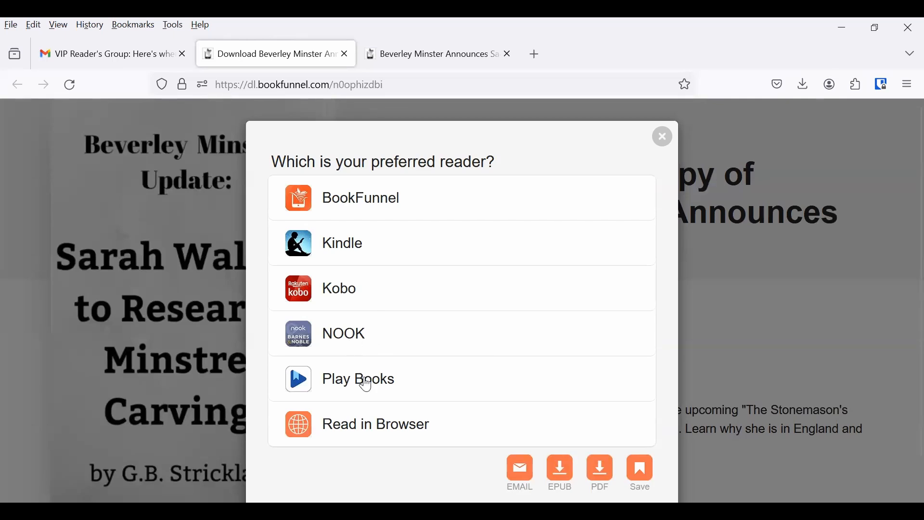
mouse_move(371, 428)
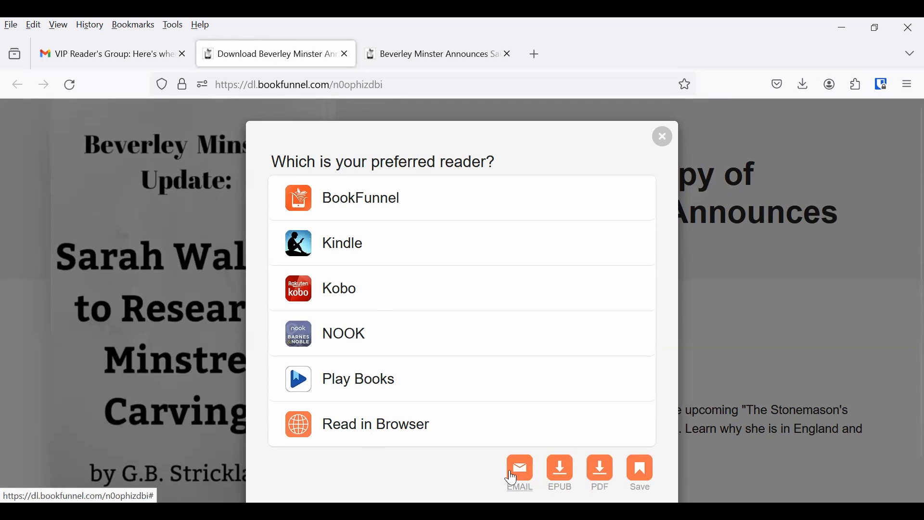
mouse_move(518, 469)
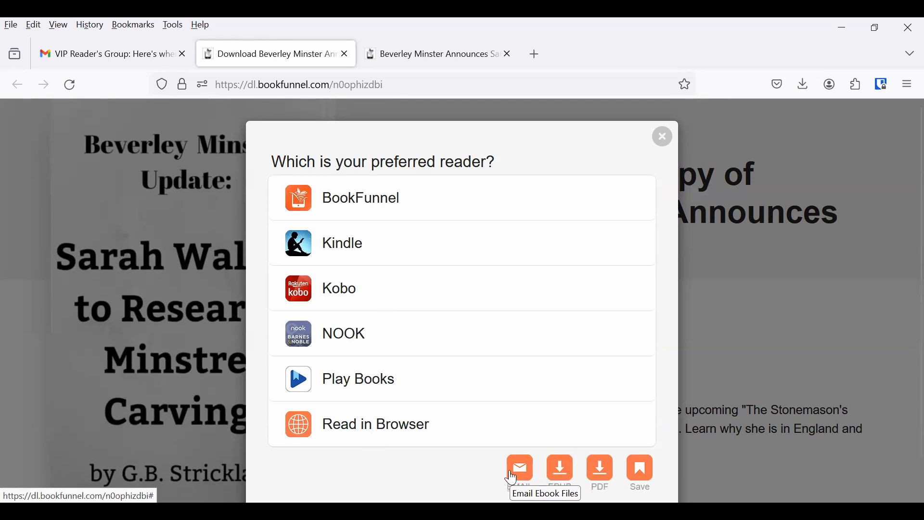
mouse_move(331, 228)
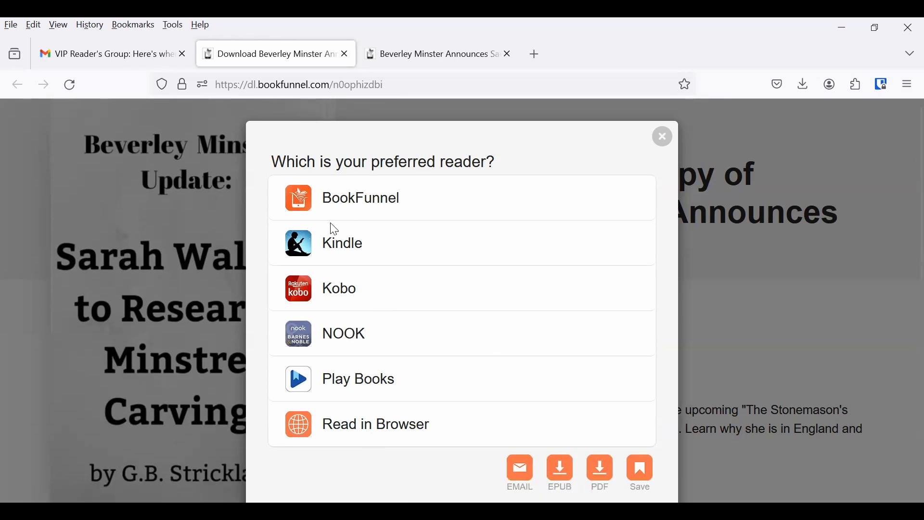
mouse_move(341, 244)
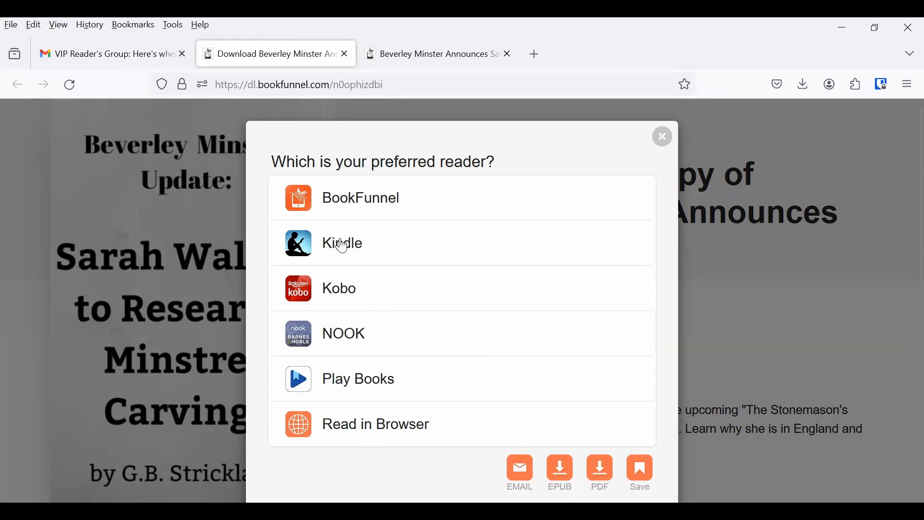
- Pick Kindle, download the book's Kindle EPUB file and confirm the download finished
click(342, 243)
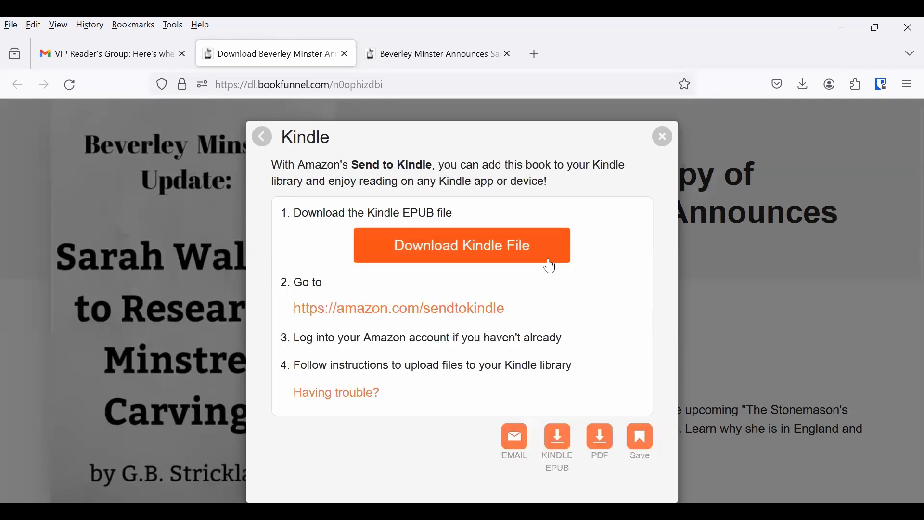
mouse_move(630, 283)
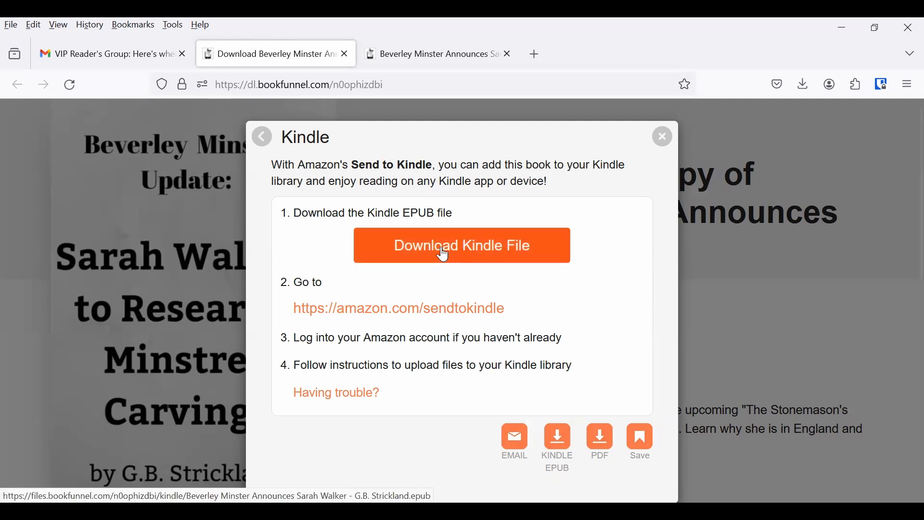
click(461, 245)
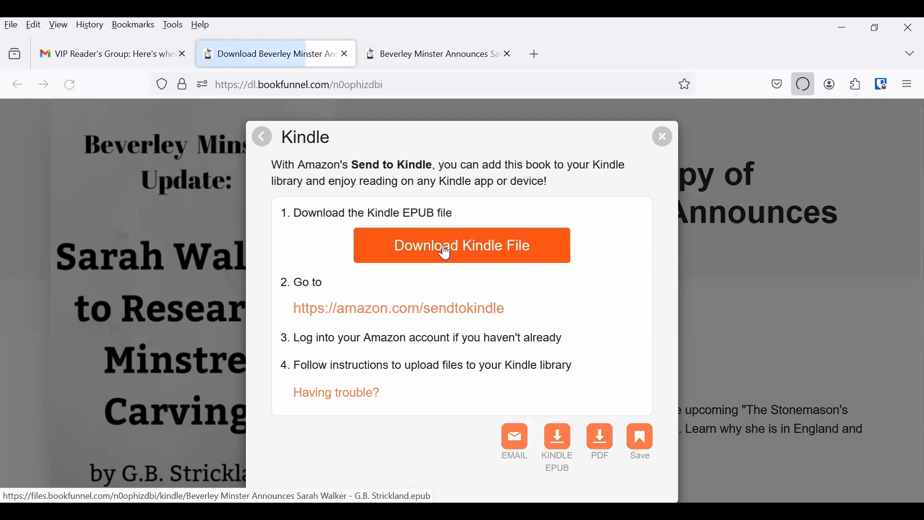
click(461, 244)
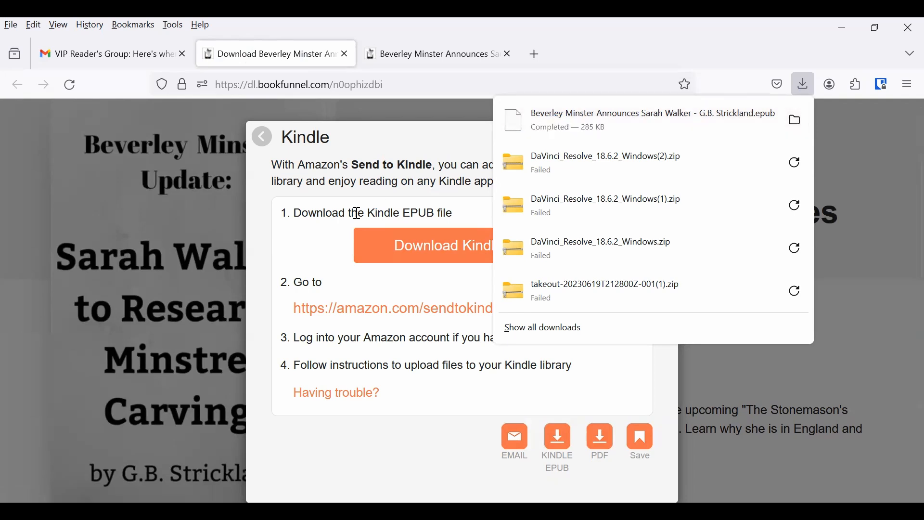
mouse_move(327, 253)
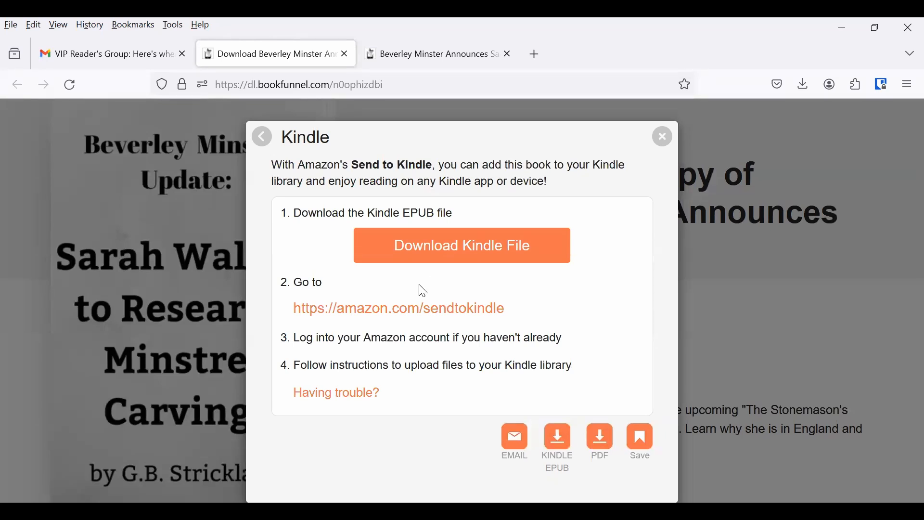
mouse_move(398, 307)
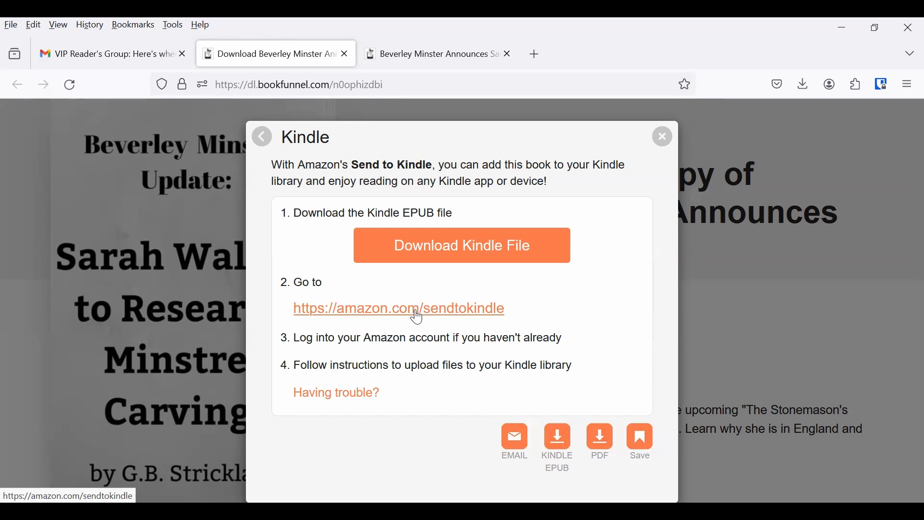
mouse_move(387, 314)
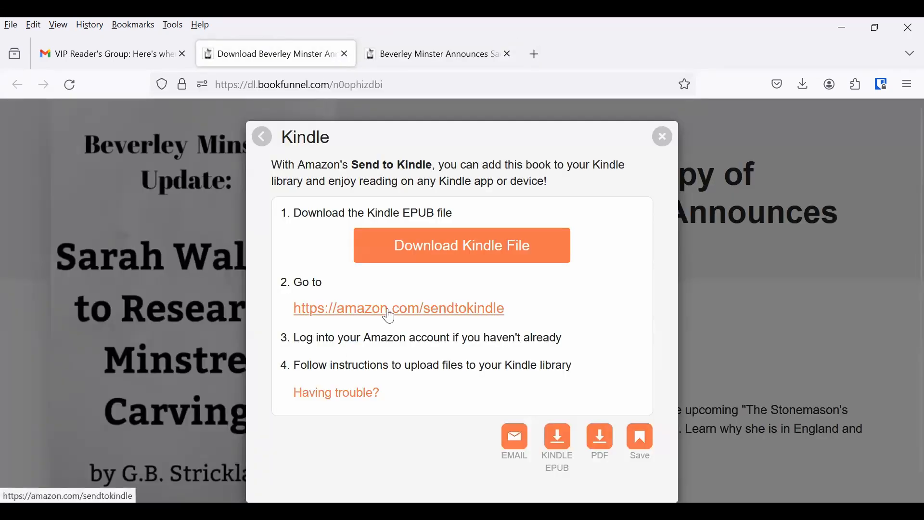
mouse_move(407, 312)
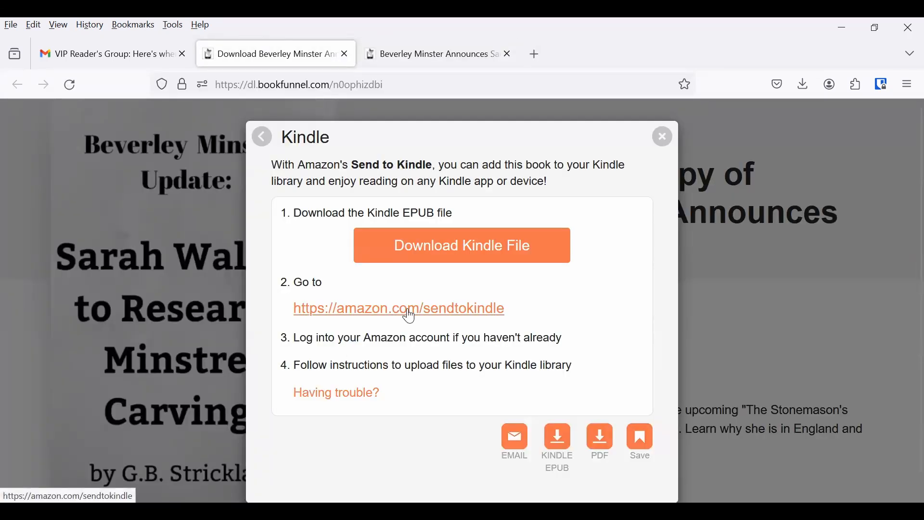
- Load amazon.com/sendtokindle and scroll to its File Upload area that accepts EPUB files
click(398, 307)
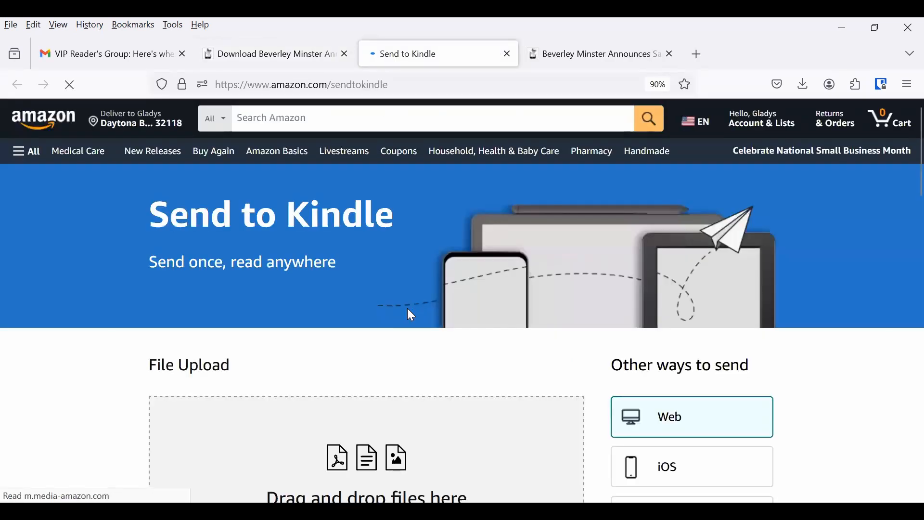
scroll(down, 3)
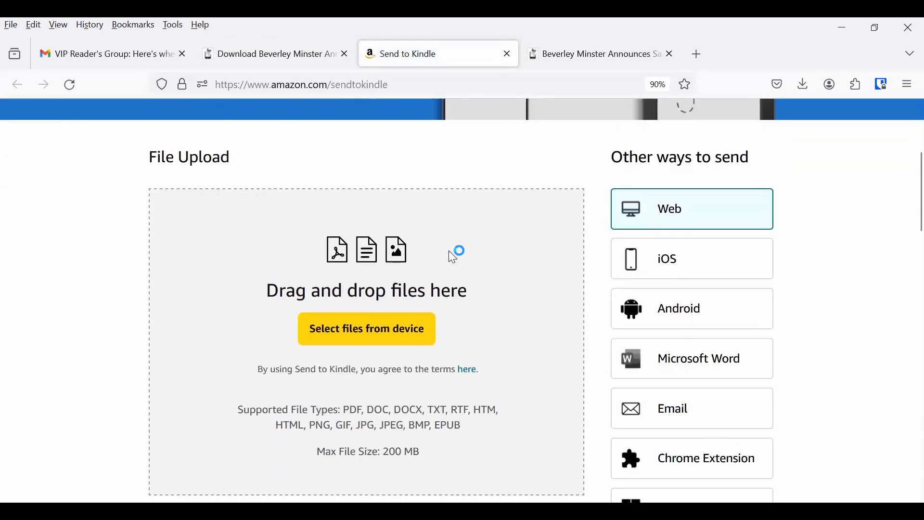
scroll(up, 3)
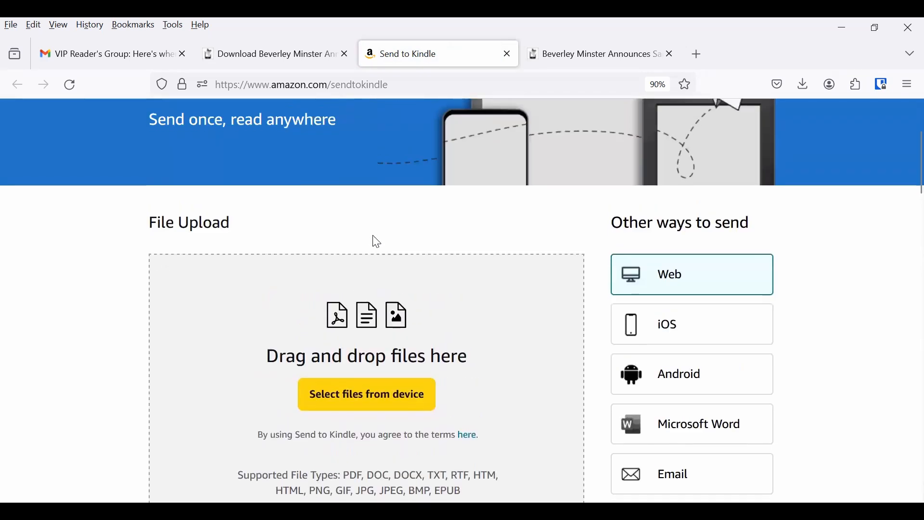
scroll(down, 3)
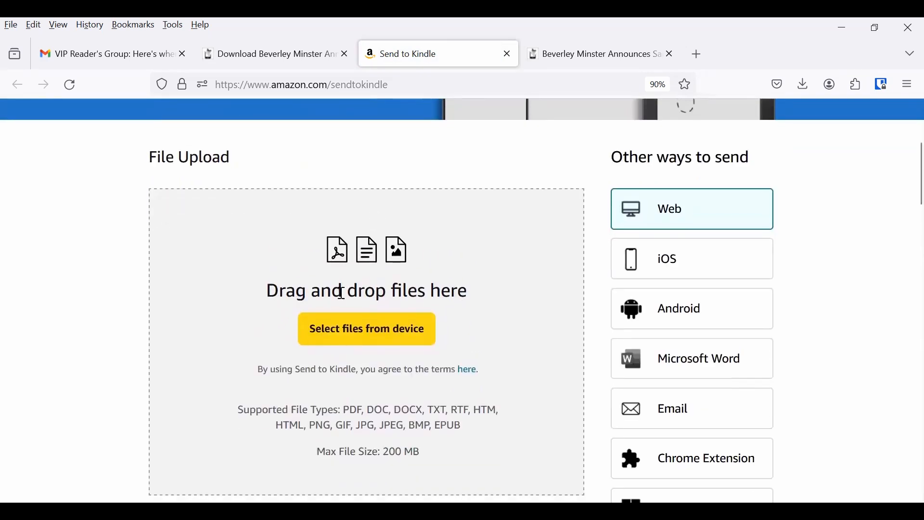
mouse_move(403, 336)
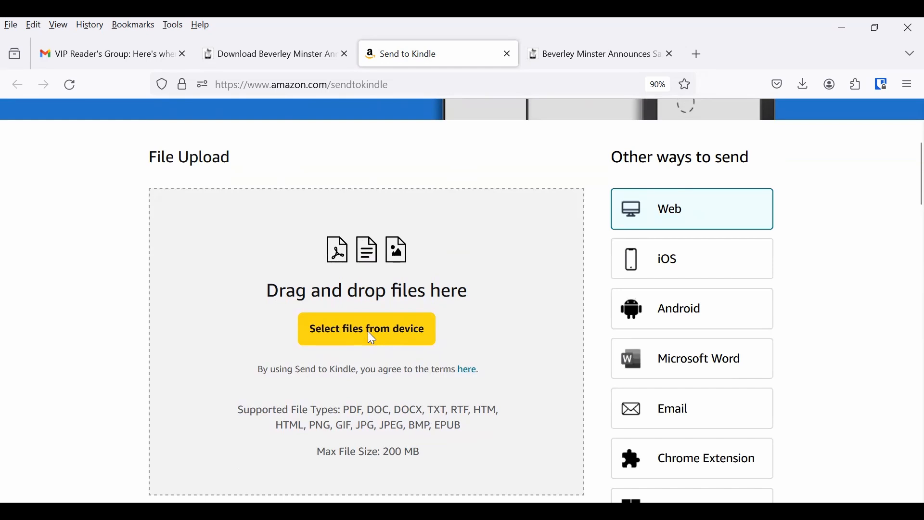
mouse_move(377, 464)
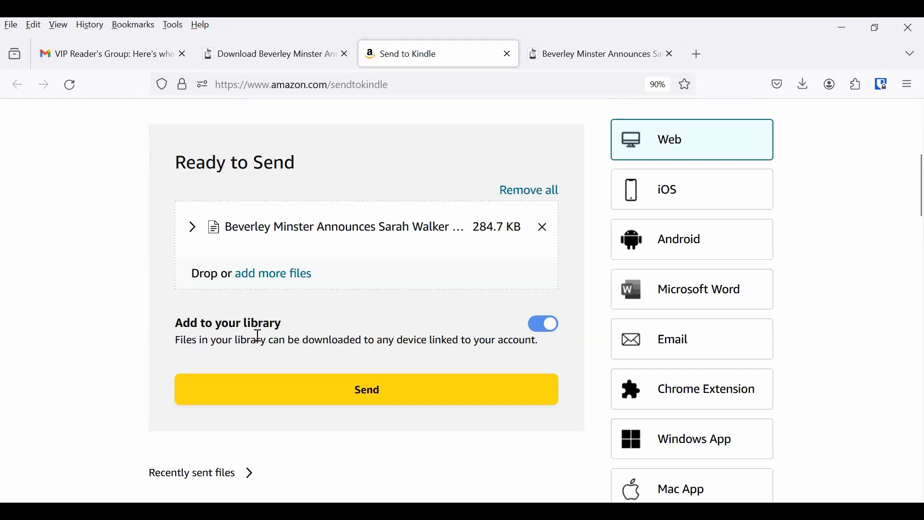
mouse_move(156, 321)
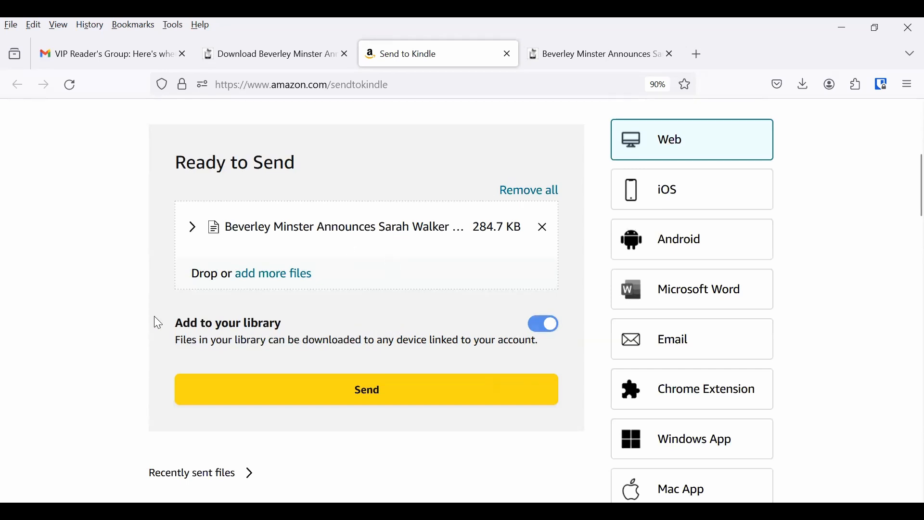
mouse_move(366, 334)
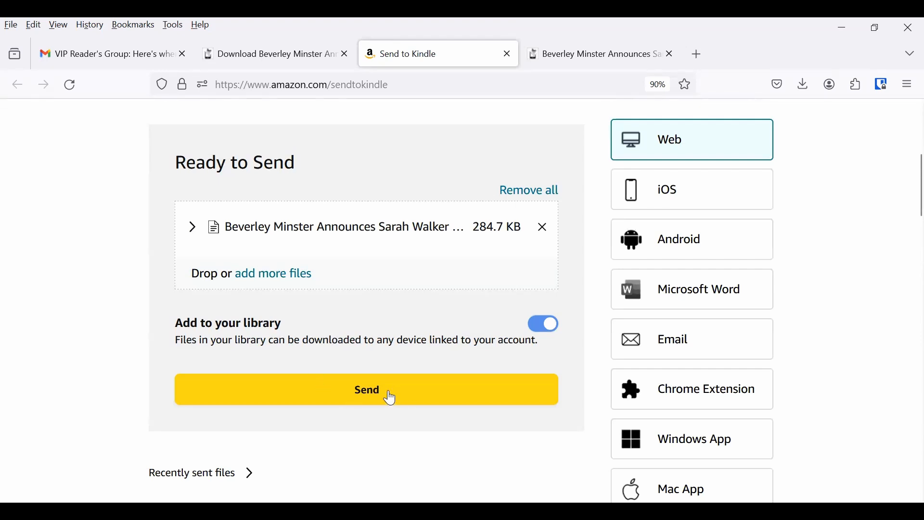
- Send the Beverley Minster EPUB and scroll down to its Recently sent files entry
click(365, 389)
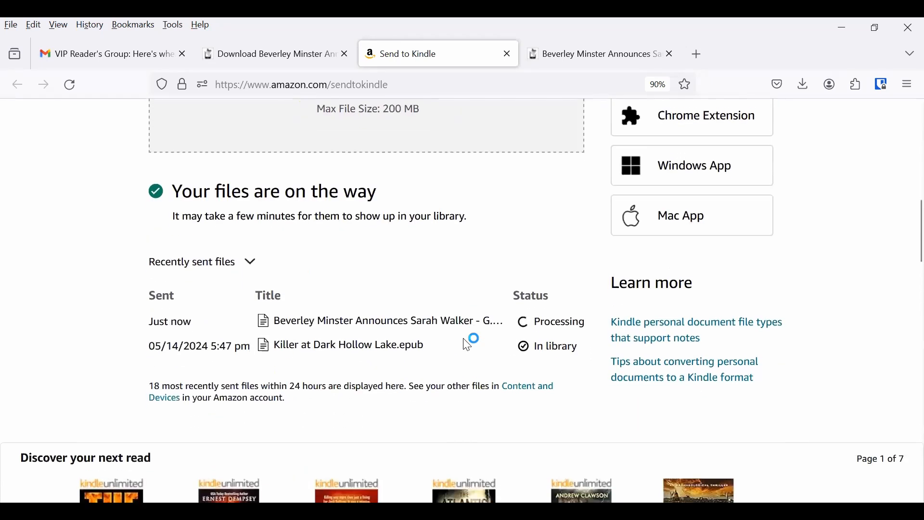
scroll(down, 3)
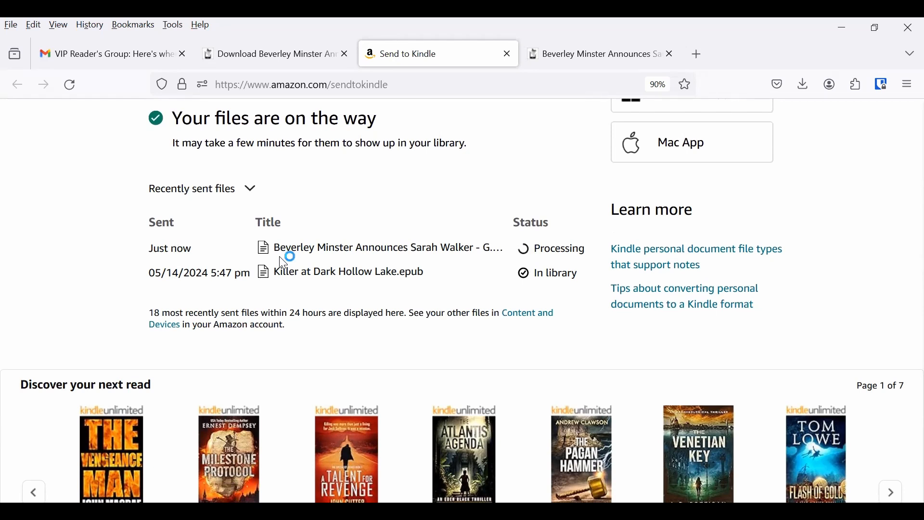
mouse_move(510, 244)
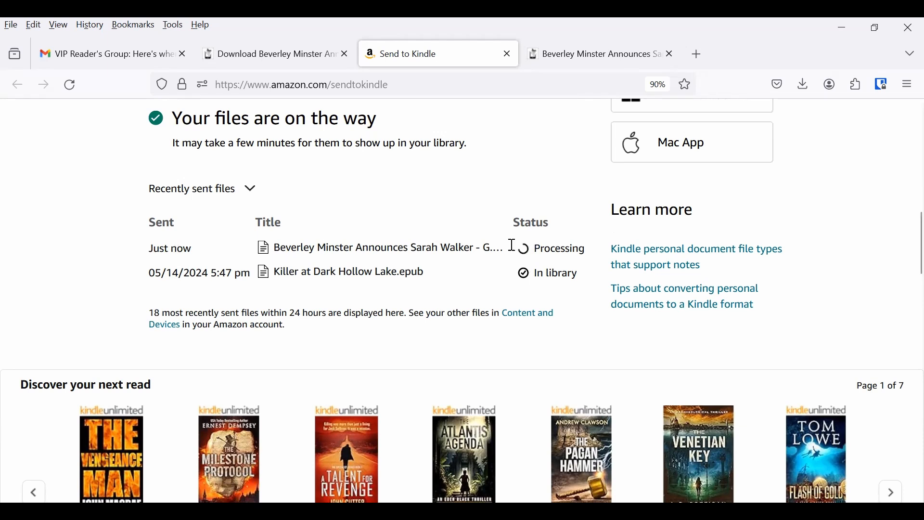
mouse_move(580, 277)
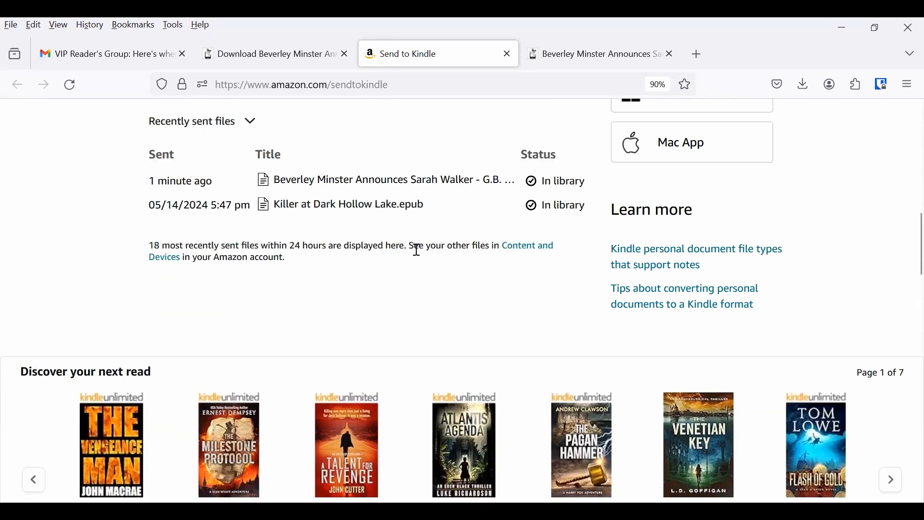
mouse_move(582, 177)
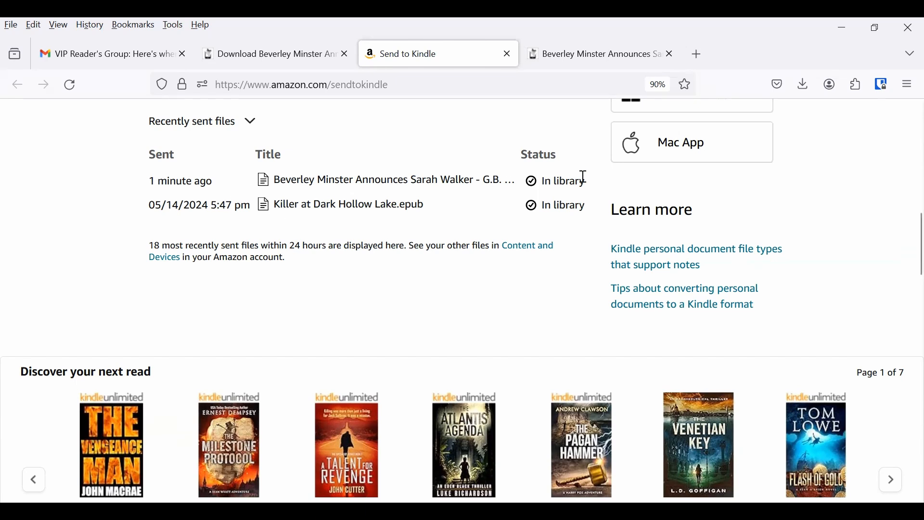
mouse_move(533, 315)
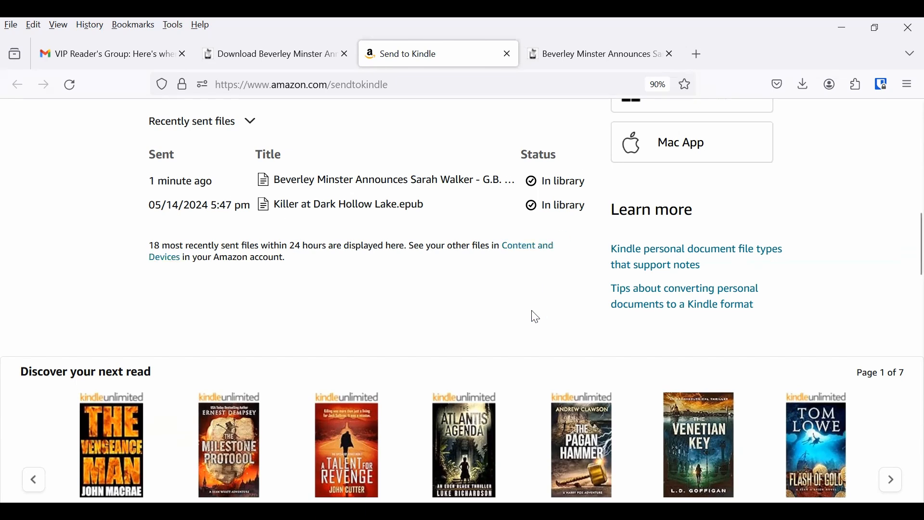
mouse_move(523, 250)
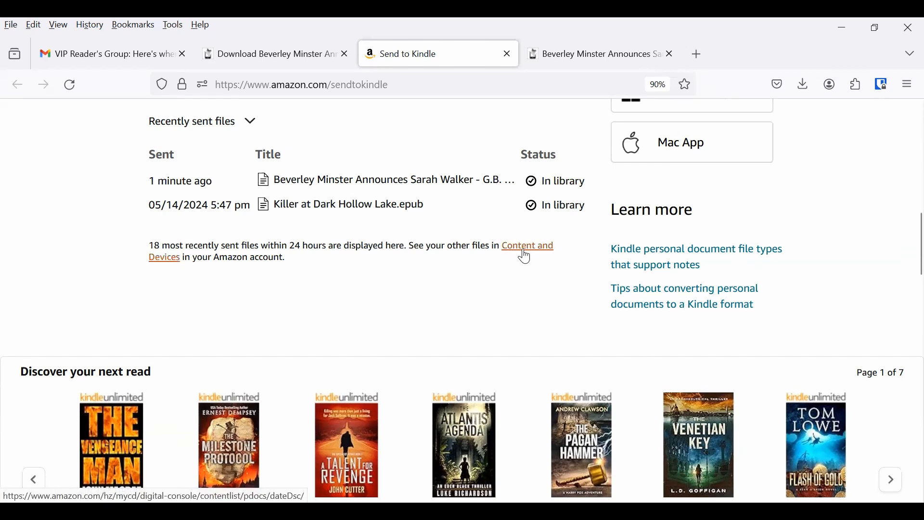
mouse_move(519, 251)
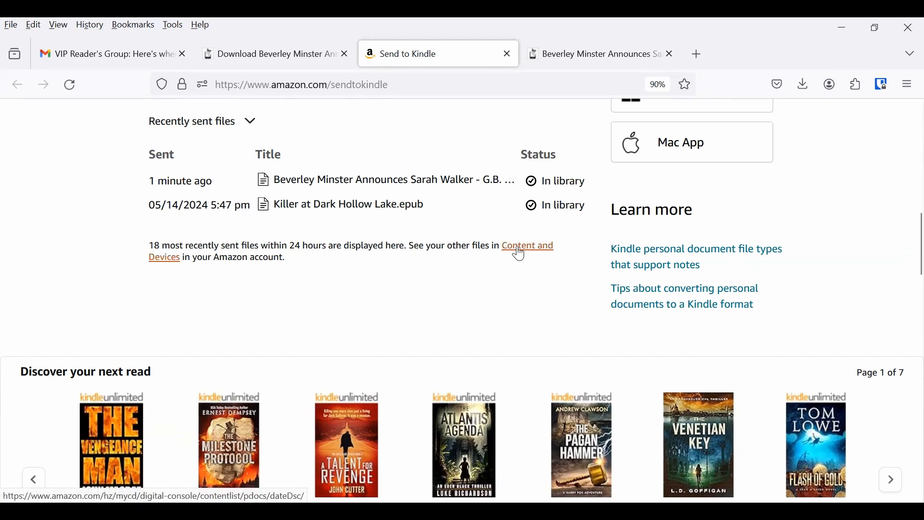
- Follow the Content and Devices link below the Recently sent files list
click(527, 245)
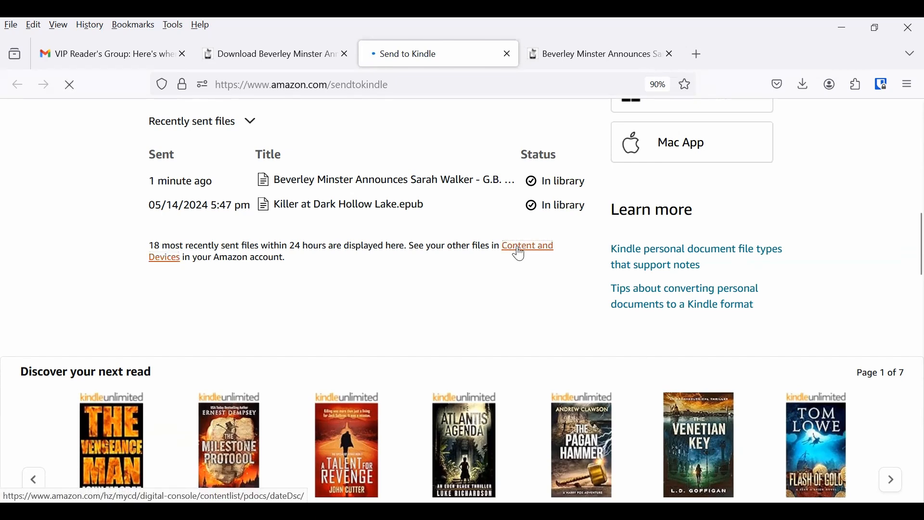
- Check the top Docs entry's More actions menu, then go back to the BookFunnel tab
click(526, 245)
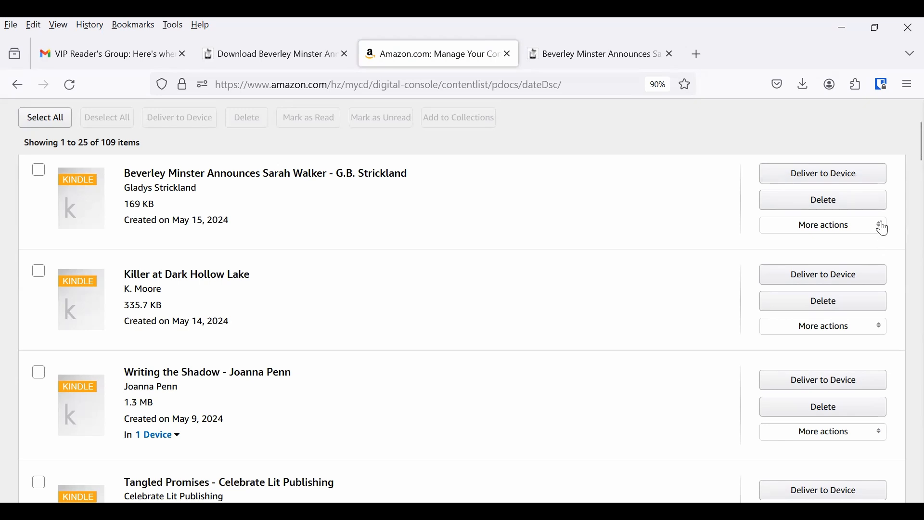
click(821, 225)
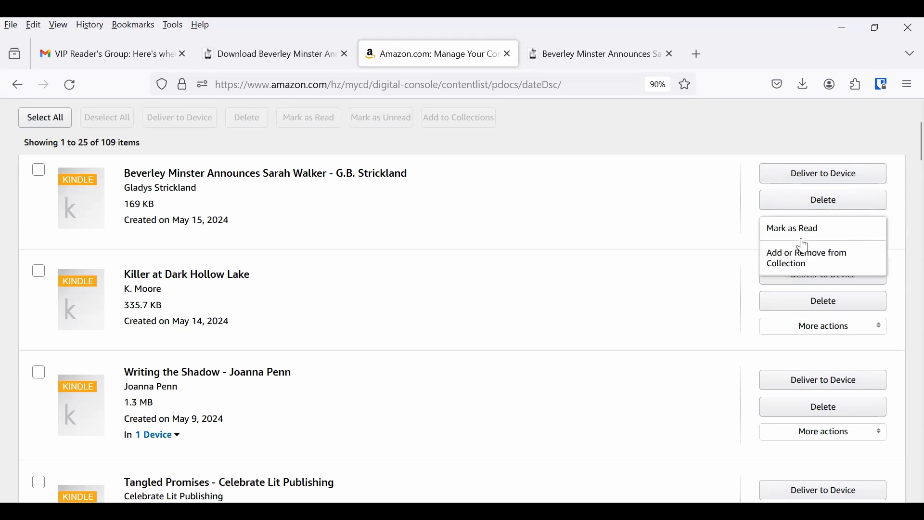
mouse_move(799, 235)
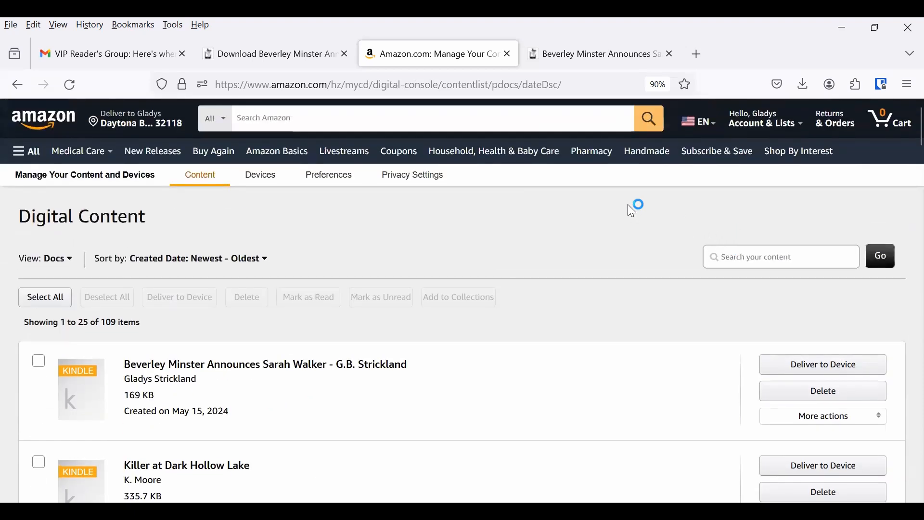
click(270, 53)
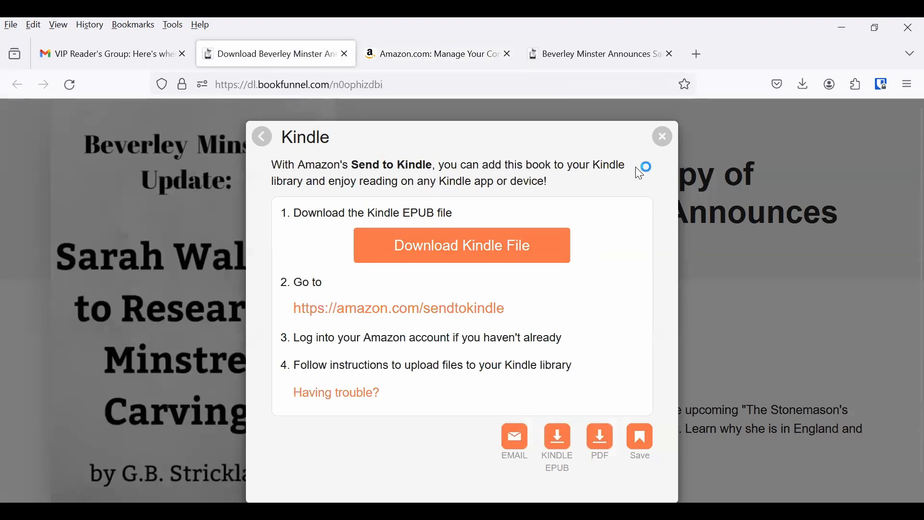
mouse_move(663, 140)
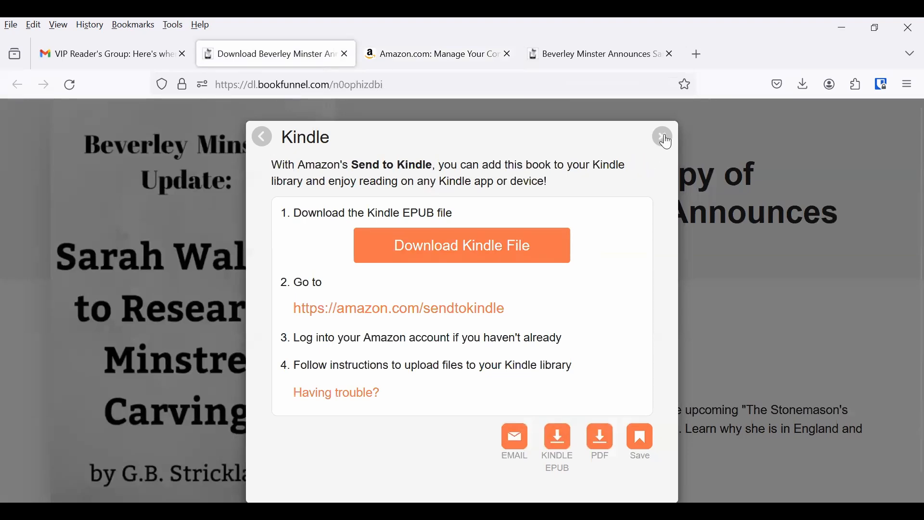
- Close the Kindle instructions, review the BookFunnel app access code, then close that pop-up
click(662, 137)
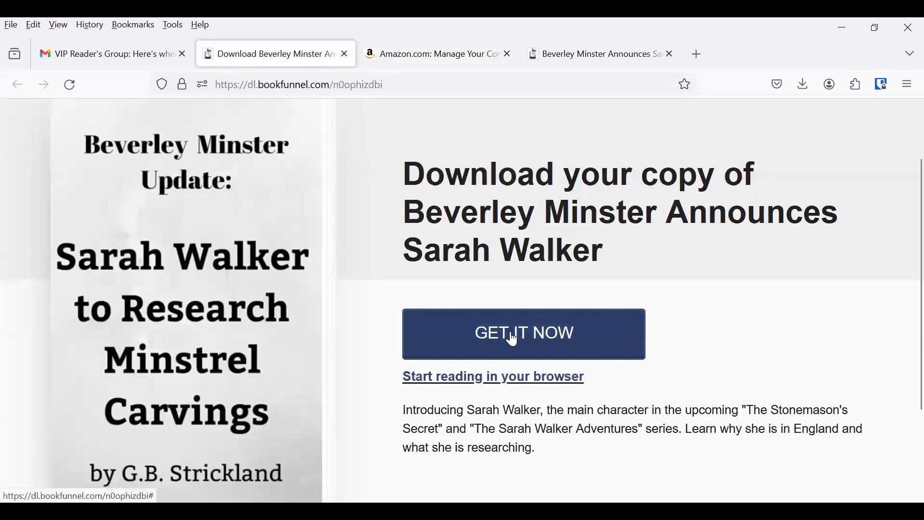
click(522, 334)
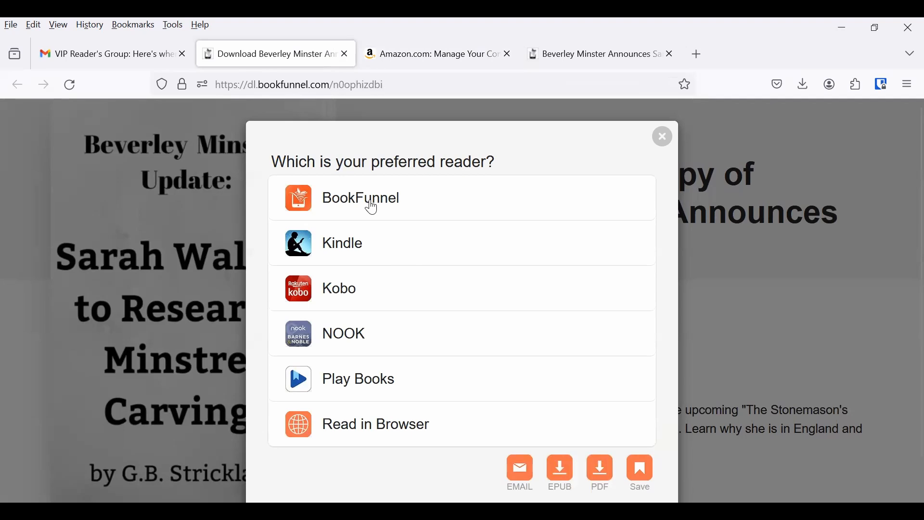
click(360, 197)
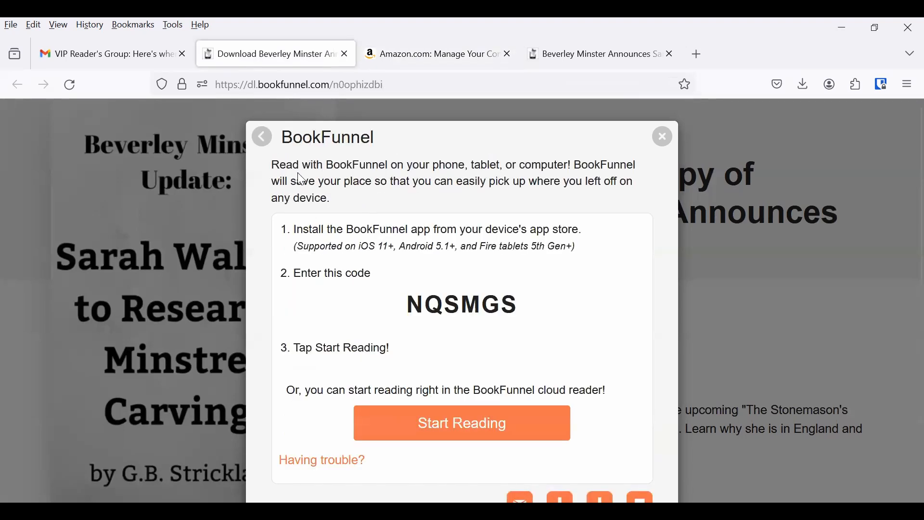
mouse_move(584, 210)
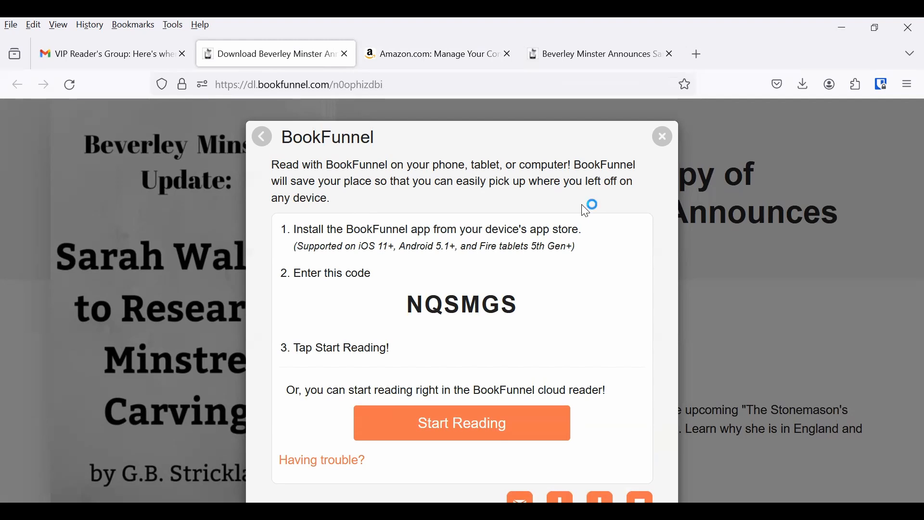
mouse_move(375, 137)
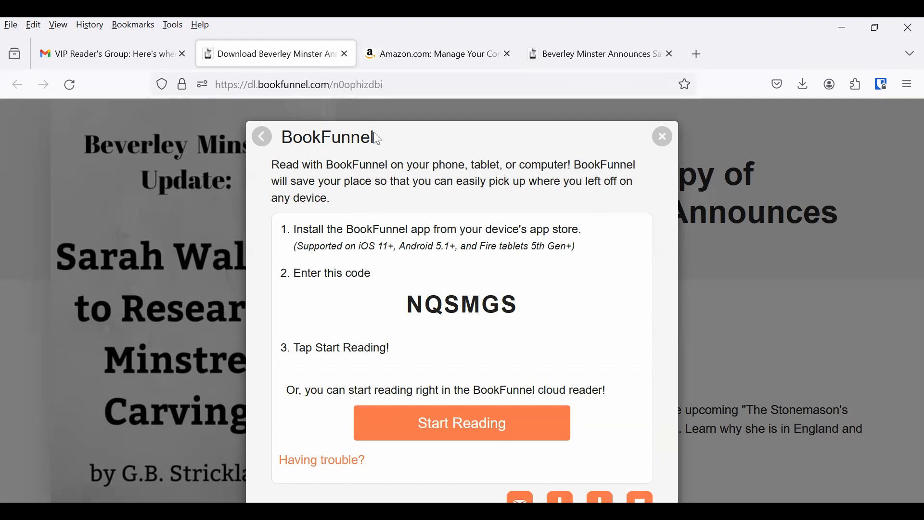
mouse_move(628, 198)
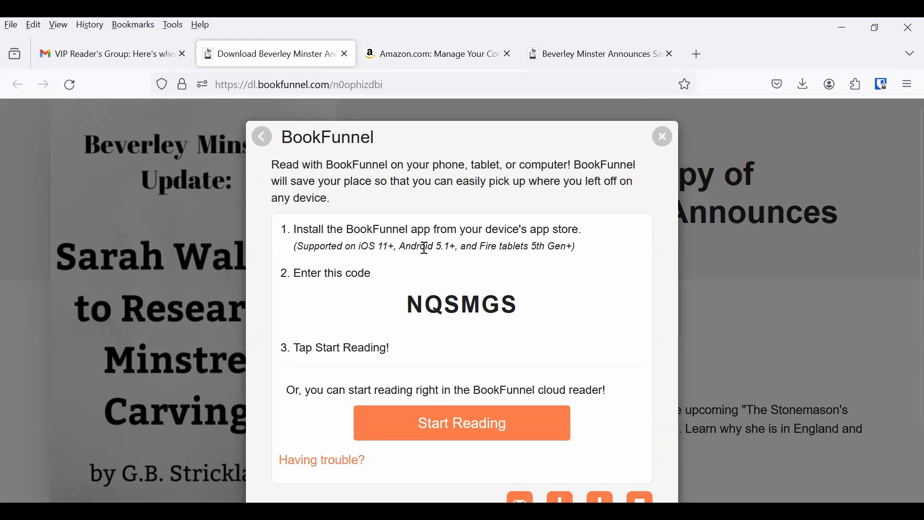
scroll(down, 3)
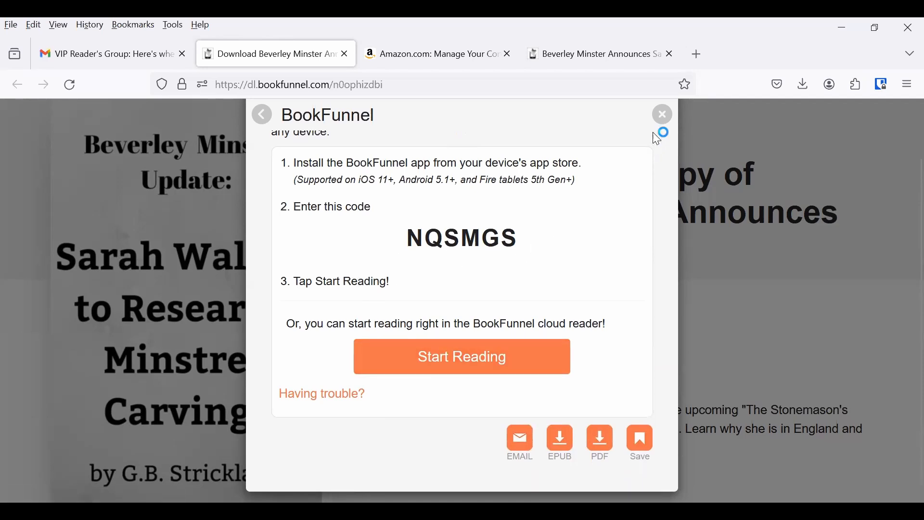
click(661, 114)
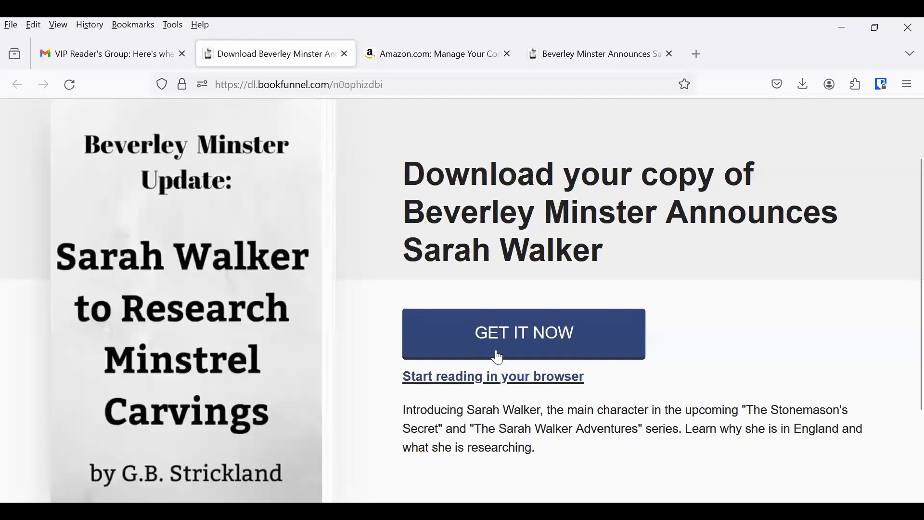
click(522, 333)
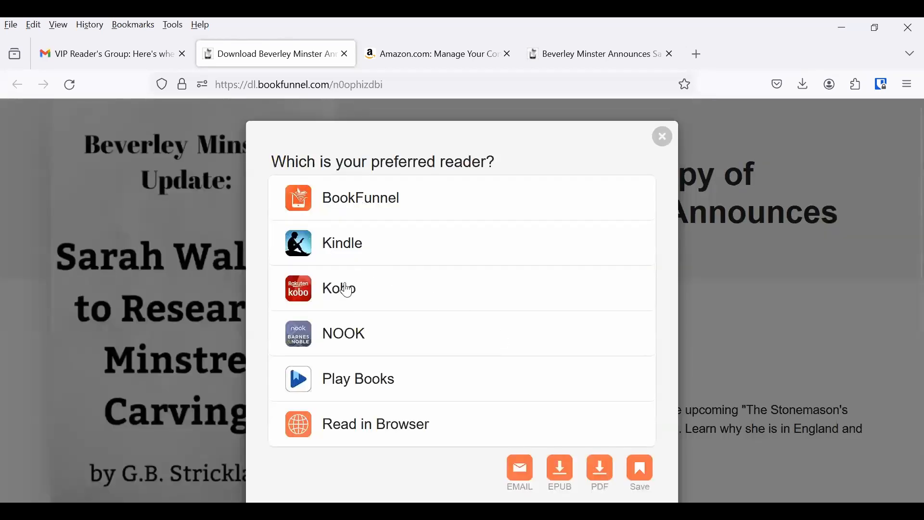
click(339, 288)
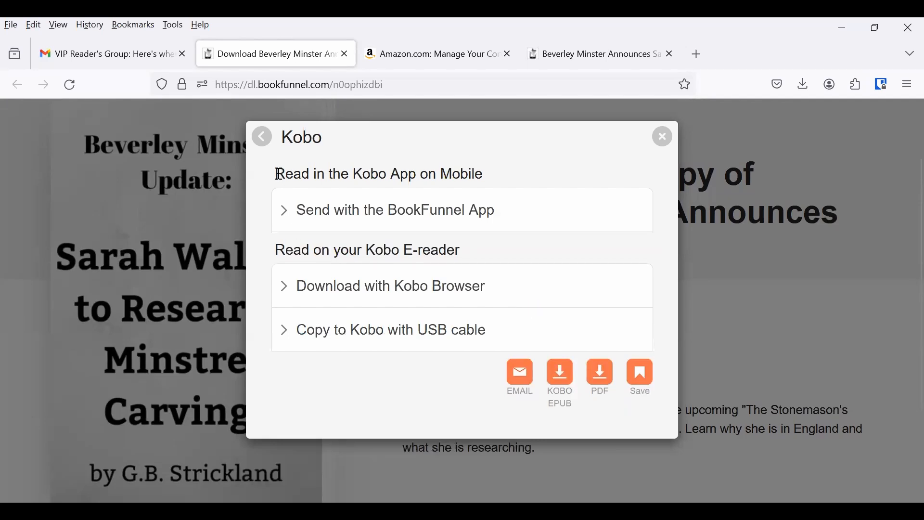
mouse_move(512, 218)
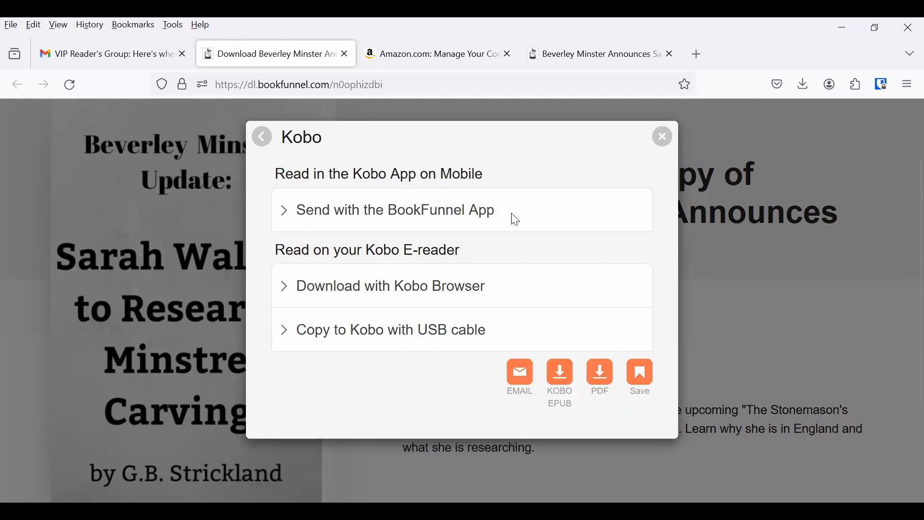
mouse_move(312, 218)
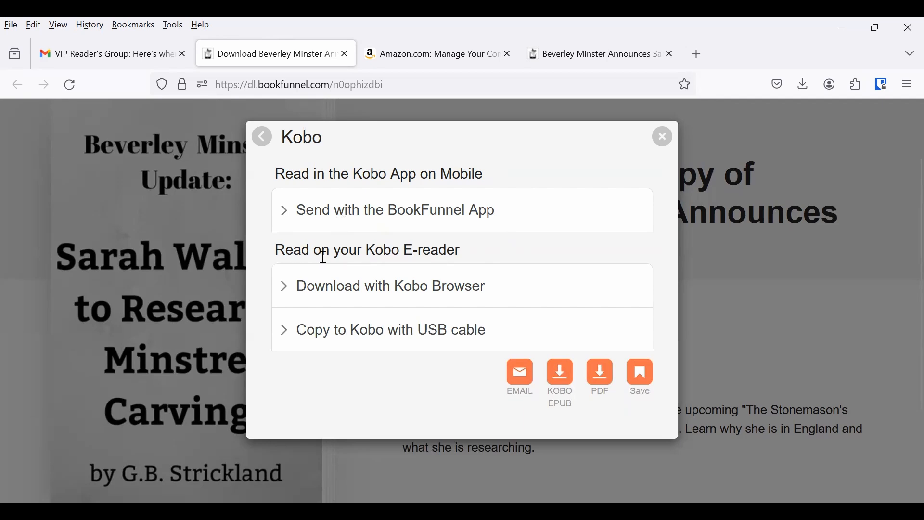
mouse_move(469, 291)
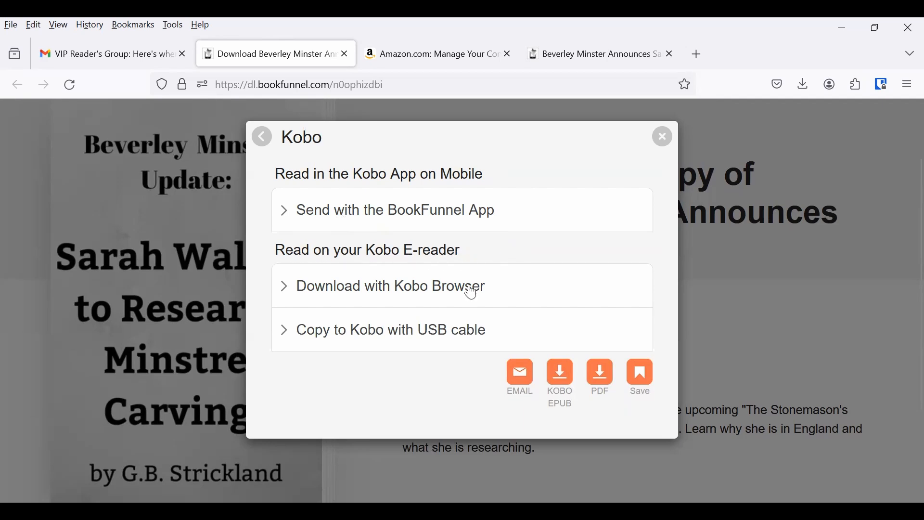
mouse_move(301, 339)
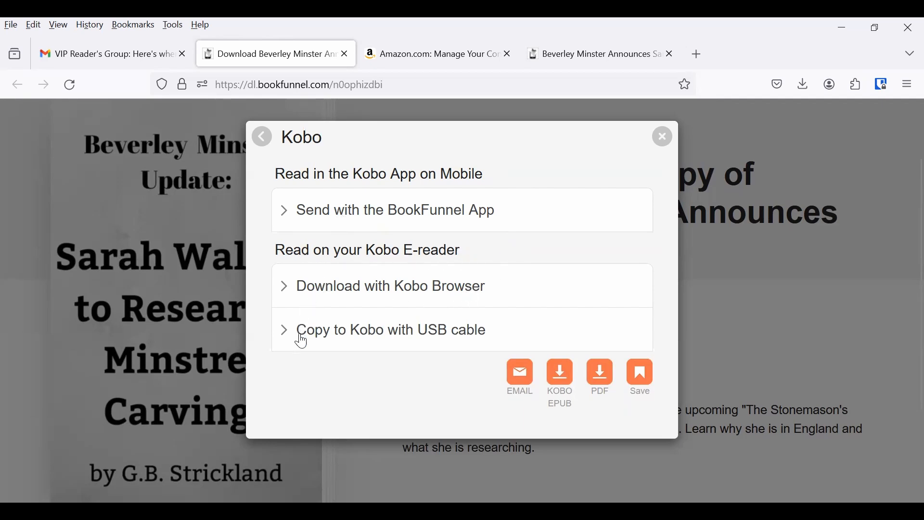
mouse_move(270, 302)
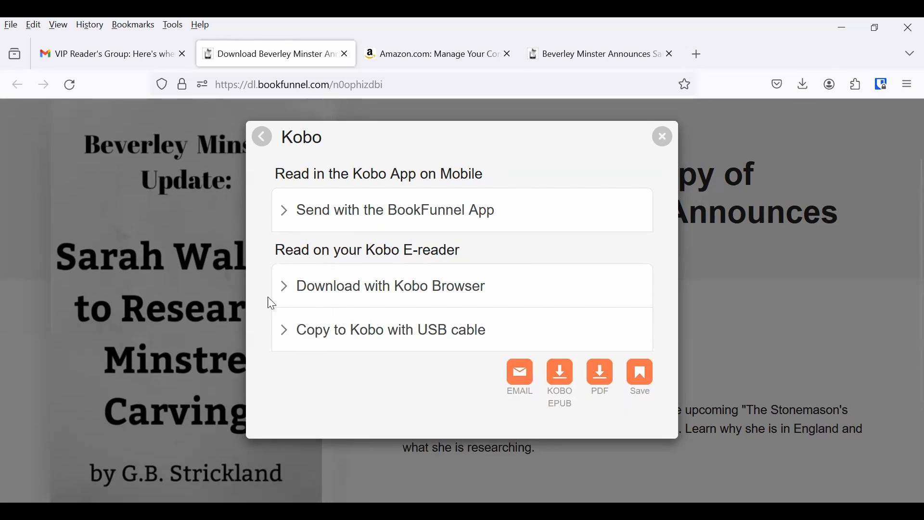
click(390, 286)
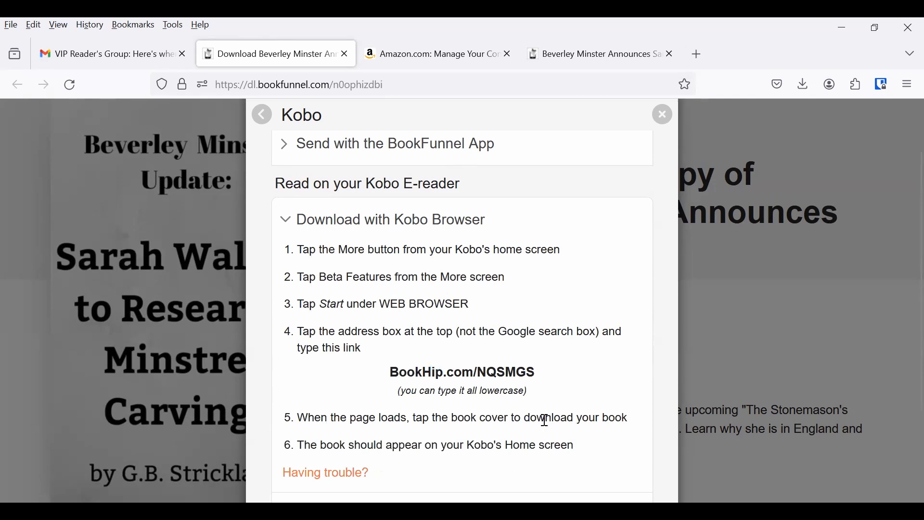
scroll(down, 3)
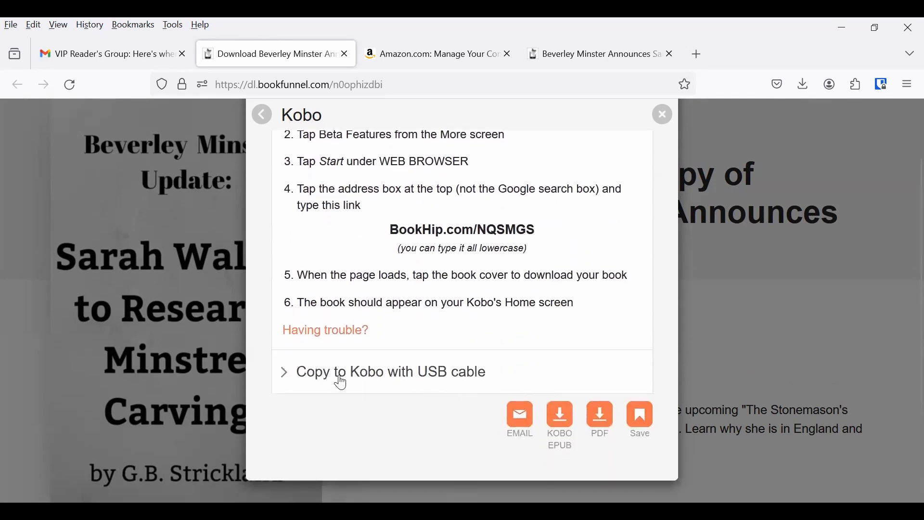
click(390, 371)
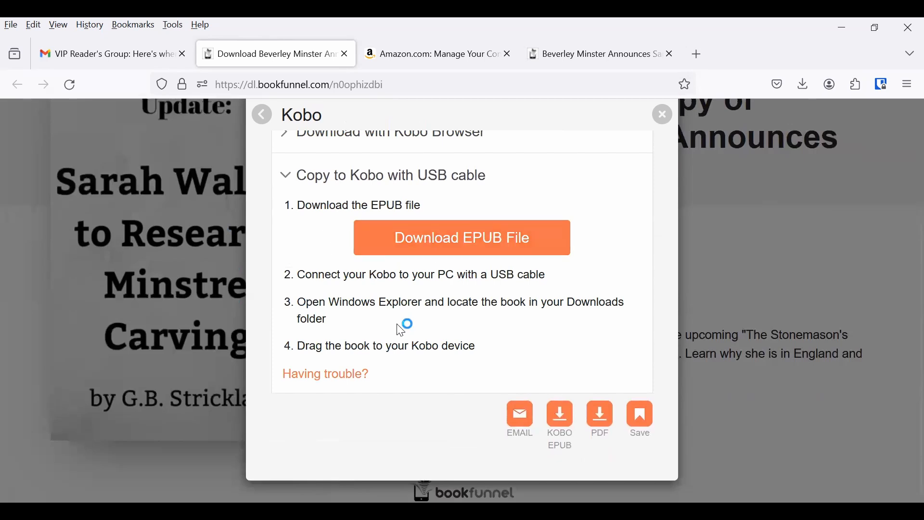
mouse_move(646, 191)
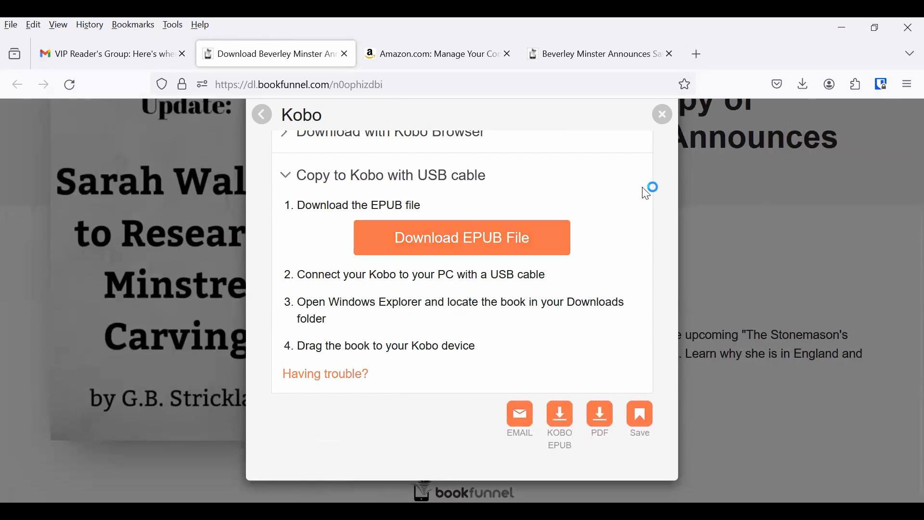
click(661, 115)
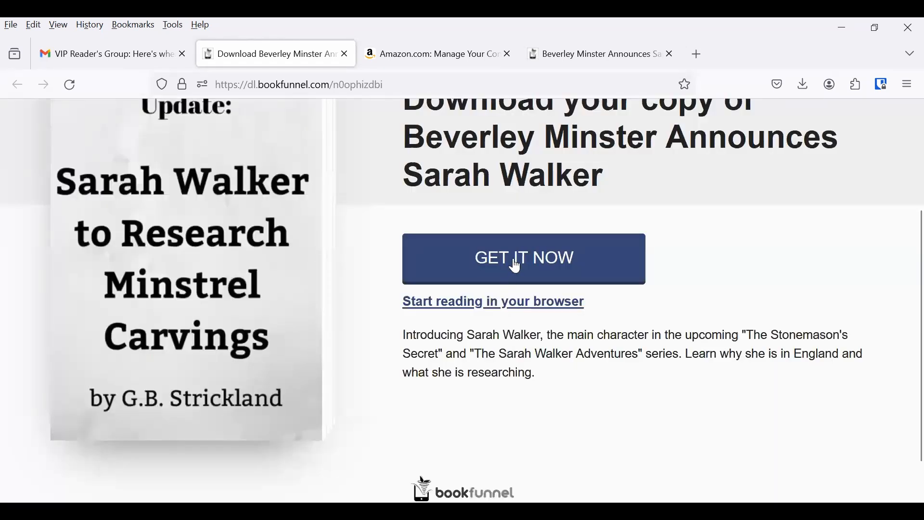
click(523, 258)
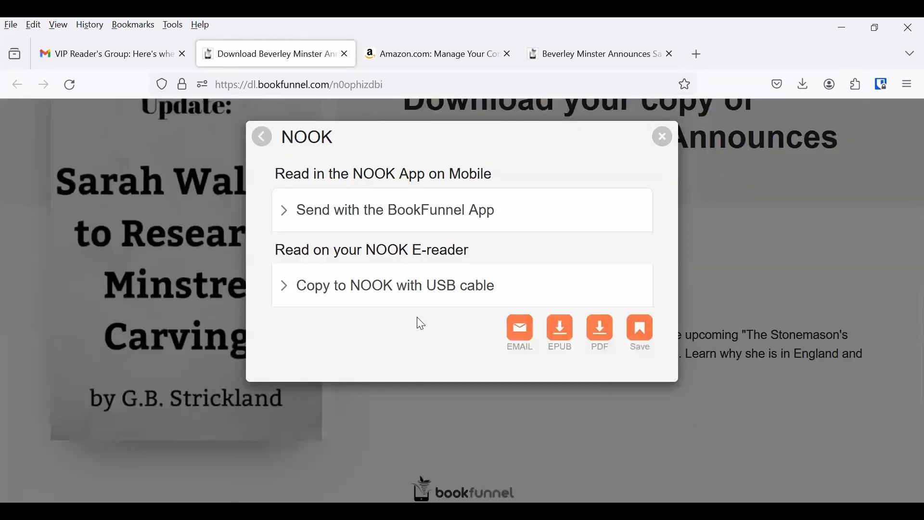
mouse_move(458, 216)
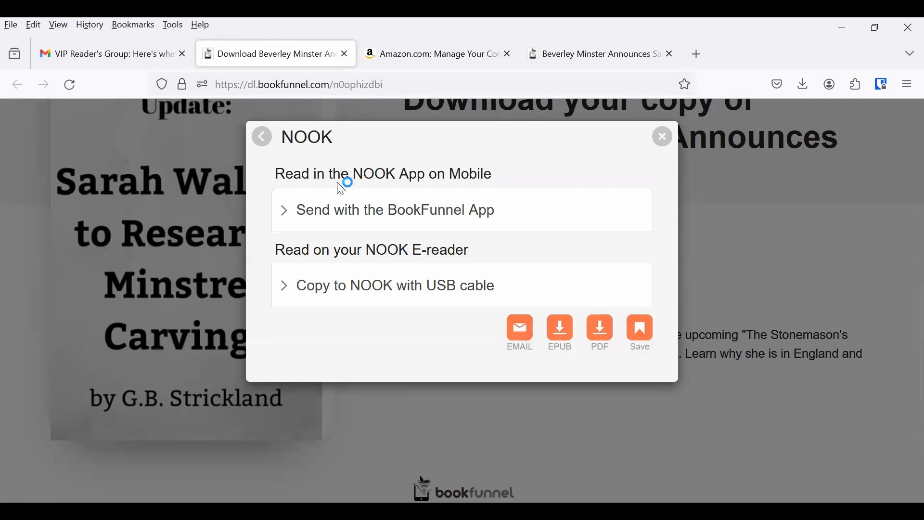
mouse_move(414, 187)
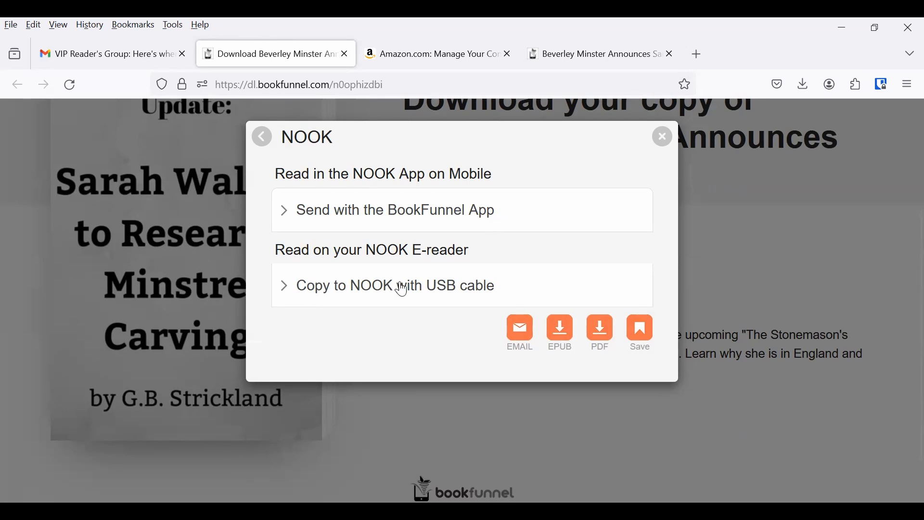
mouse_move(464, 298)
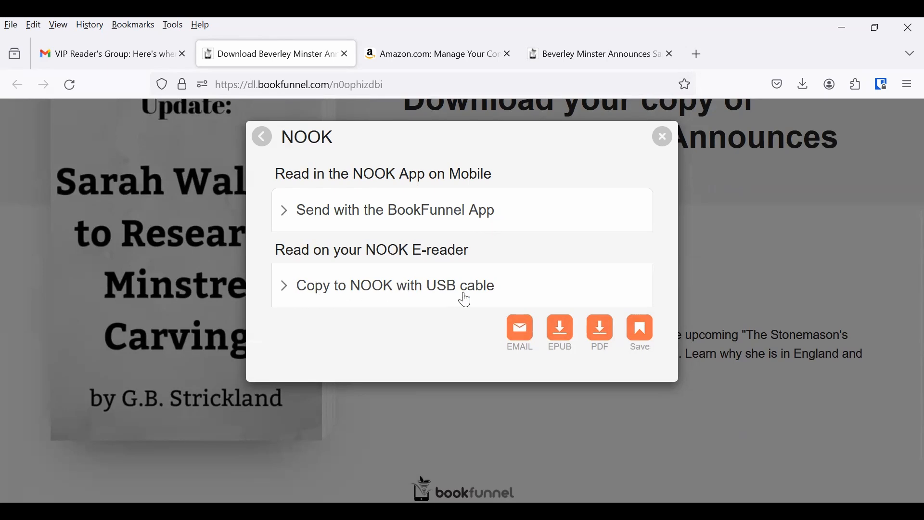
mouse_move(666, 145)
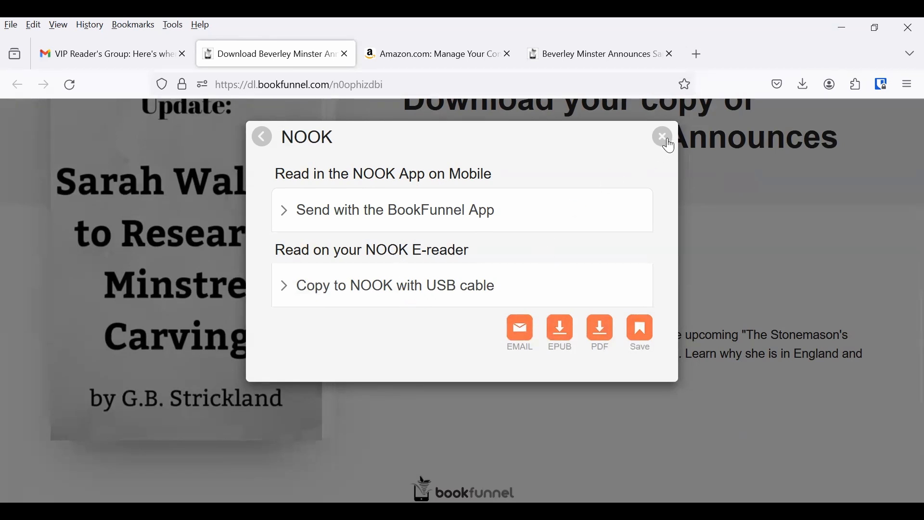
click(661, 136)
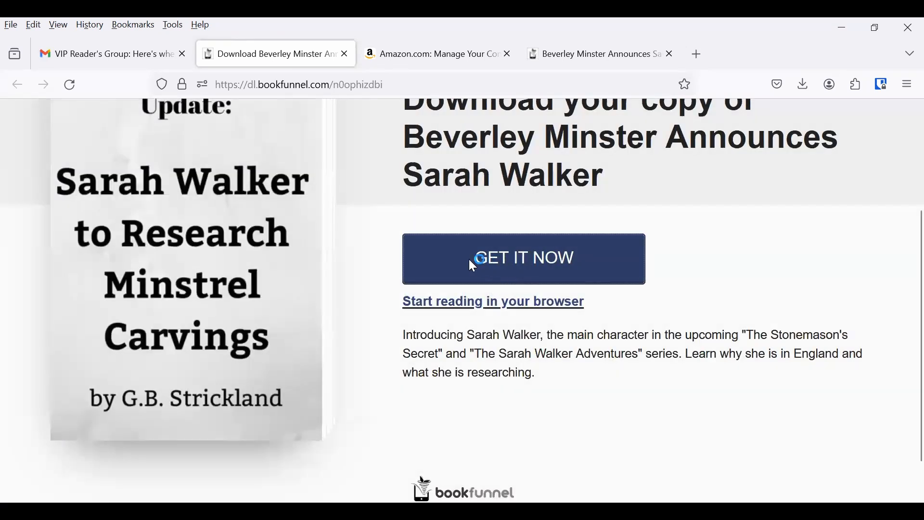
- Review and close the Play Books upload steps, then bring up the Read in Browser option
click(522, 258)
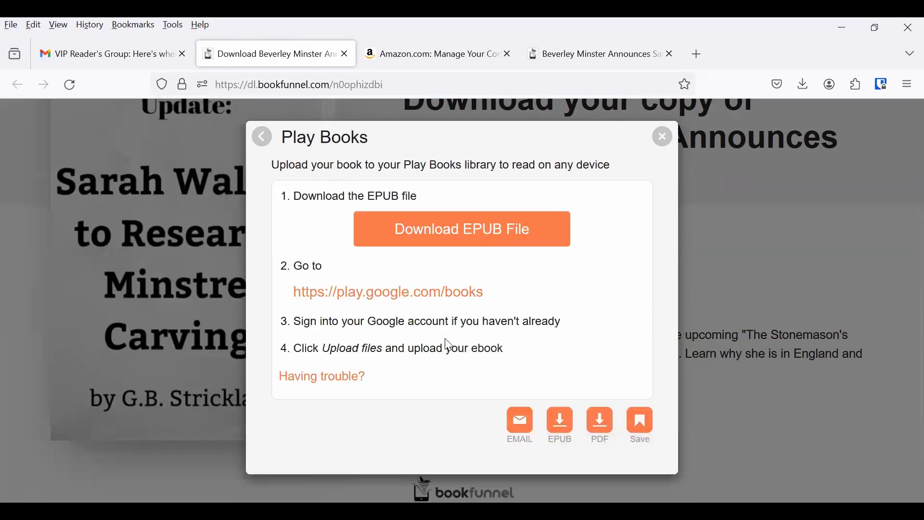
mouse_move(461, 229)
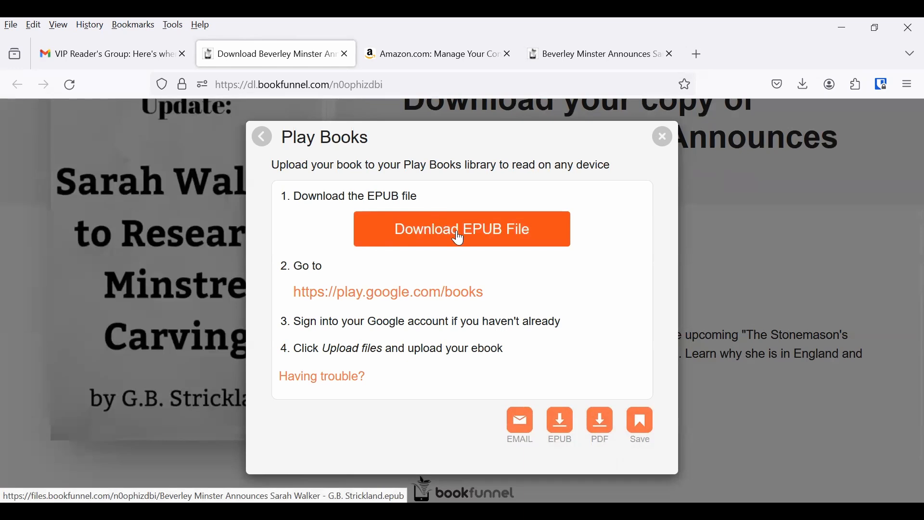
mouse_move(386, 291)
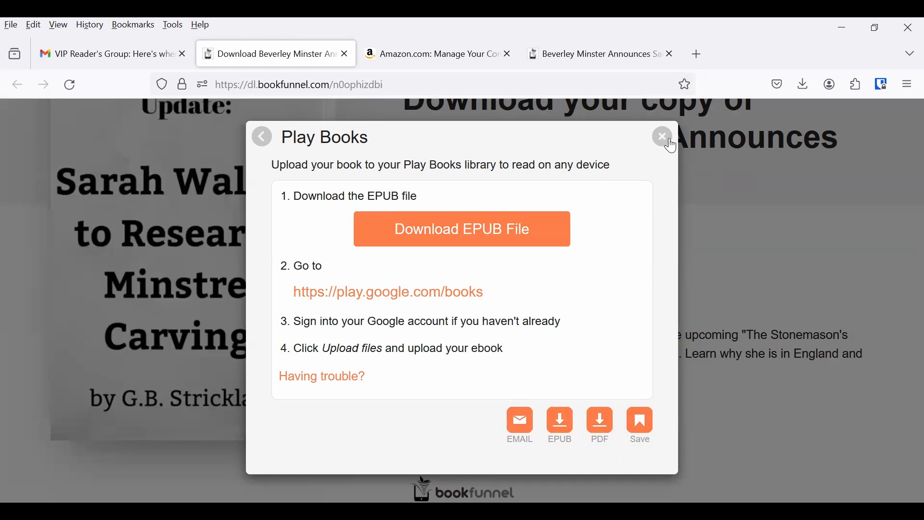
click(661, 136)
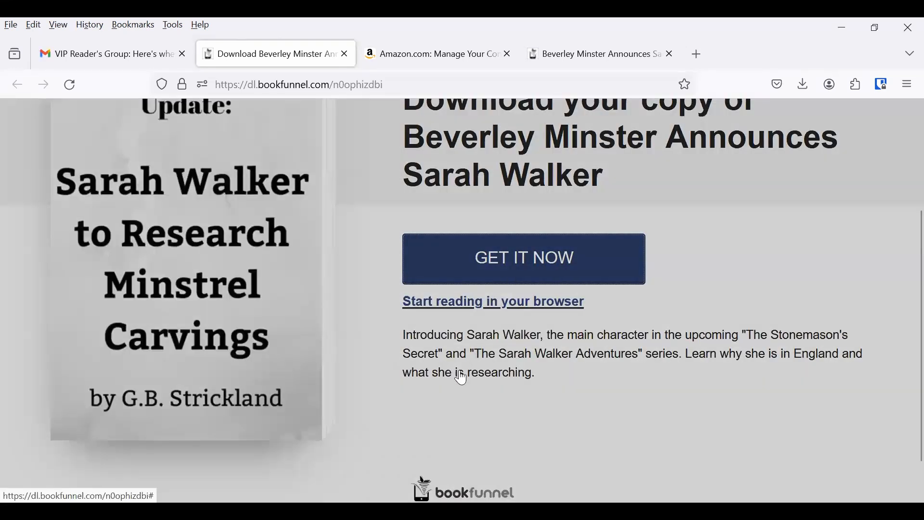
click(492, 302)
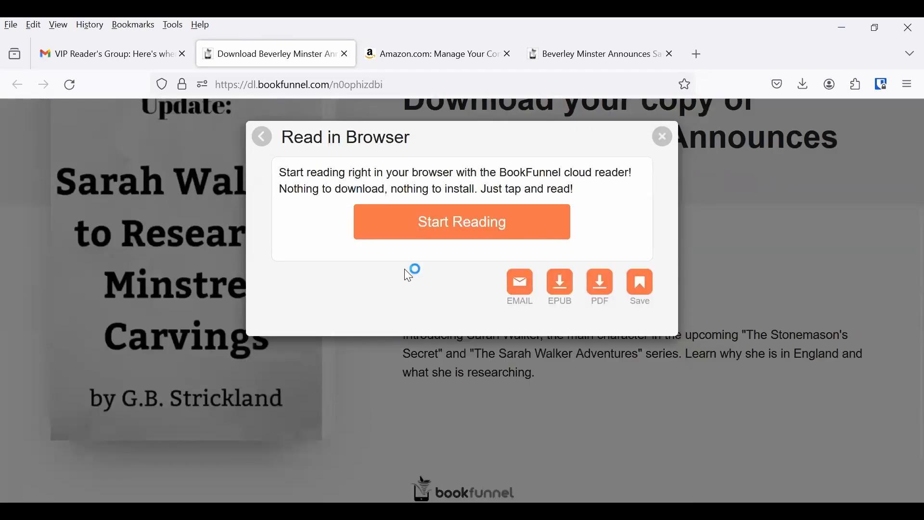
mouse_move(662, 134)
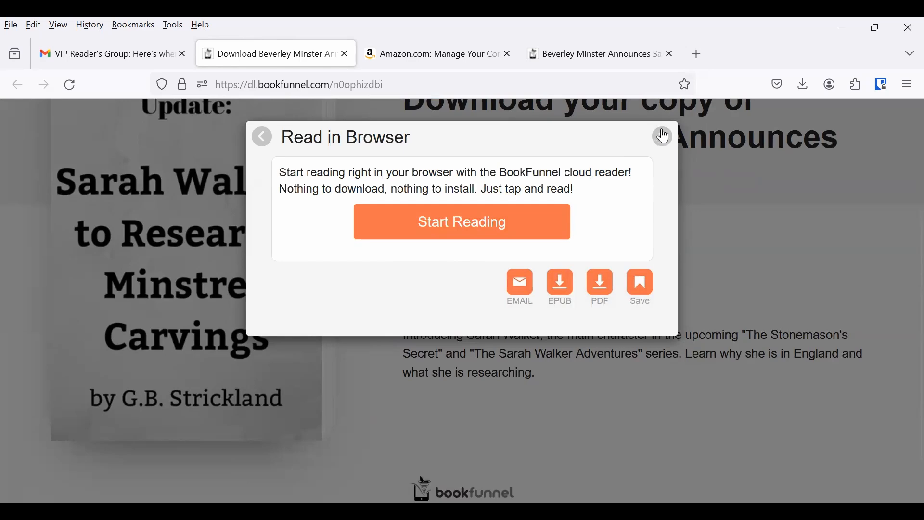